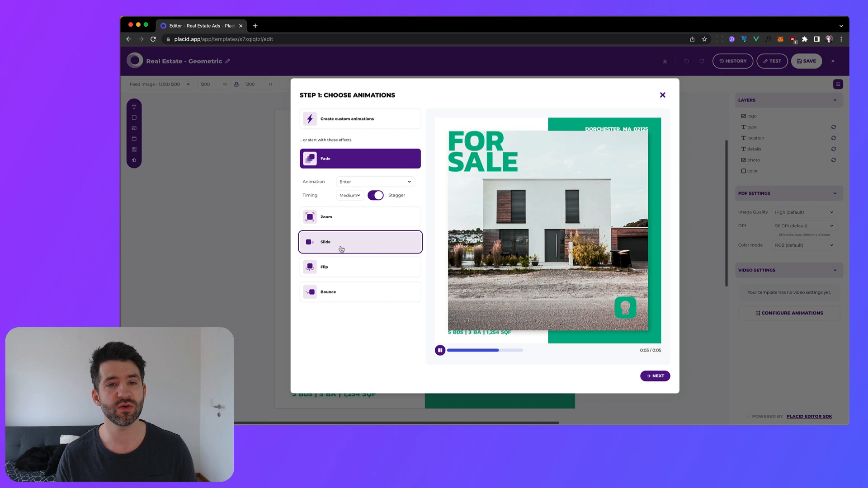
Step: Apply the slide animation to the template and return to the Studio page
{"action": "left_click", "coordinate": [360, 242]}
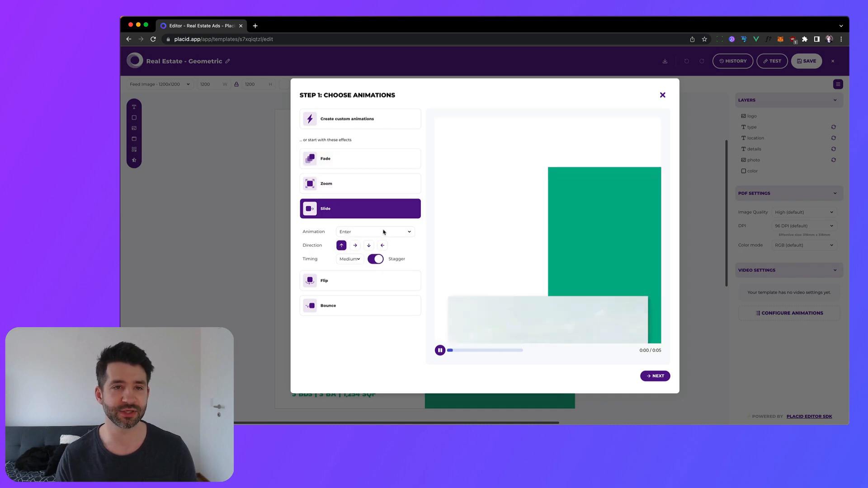
{"action": "left_click", "coordinate": [374, 231]}
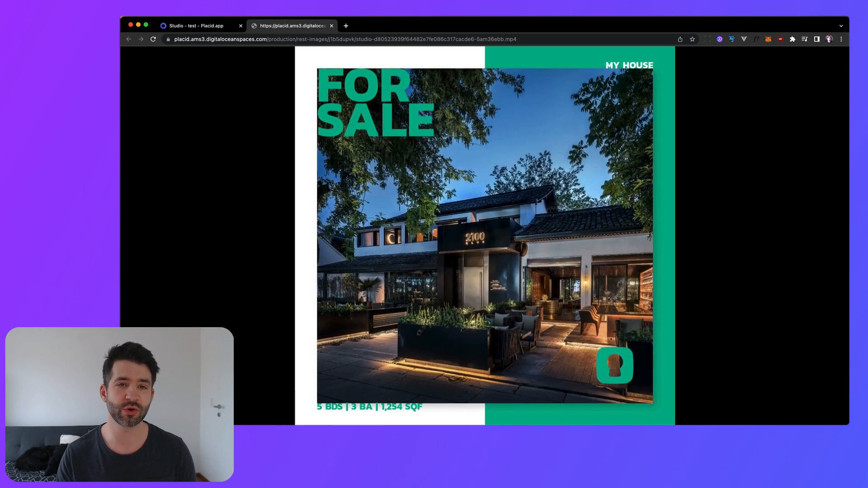
{"action": "left_click", "coordinate": [484, 233]}
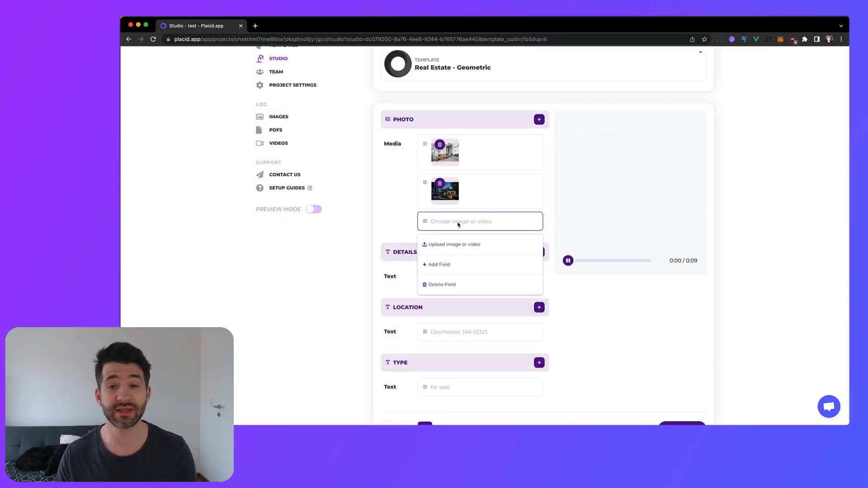
Step: Upload unsplash_image2.jpg as the third slideshow photo and go to Projects
{"action": "left_click", "coordinate": [454, 245]}
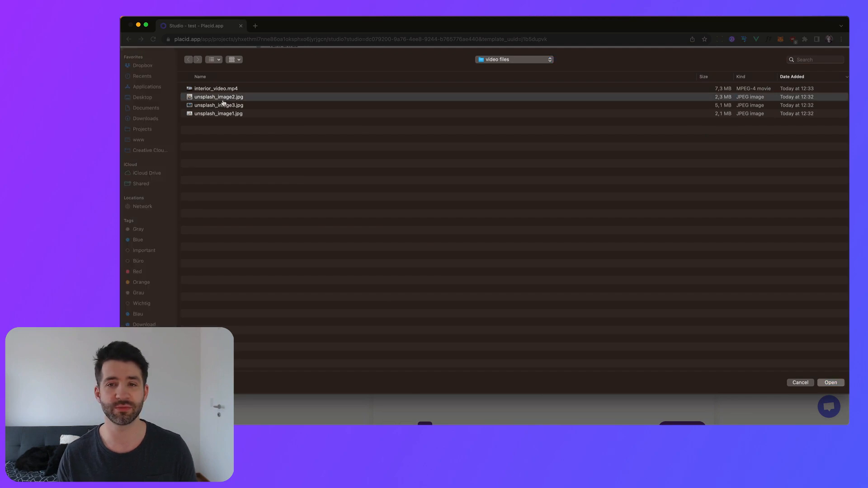
{"action": "left_click", "coordinate": [830, 382]}
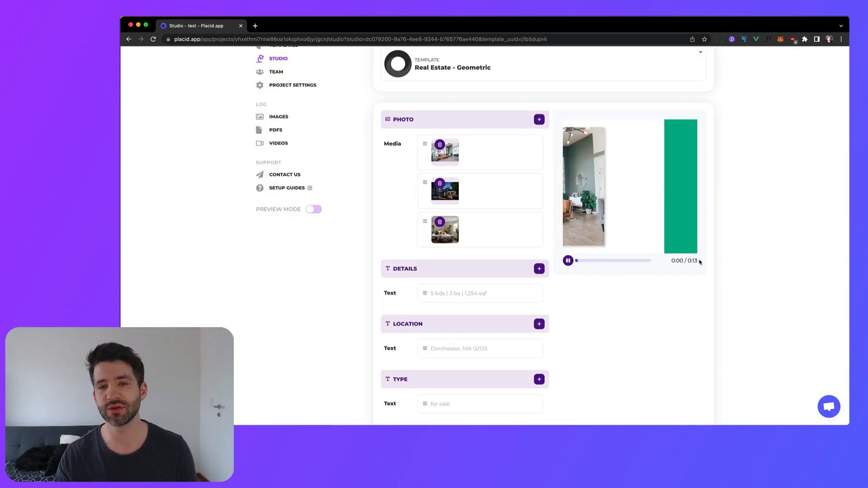
{"action": "left_click", "coordinate": [568, 261]}
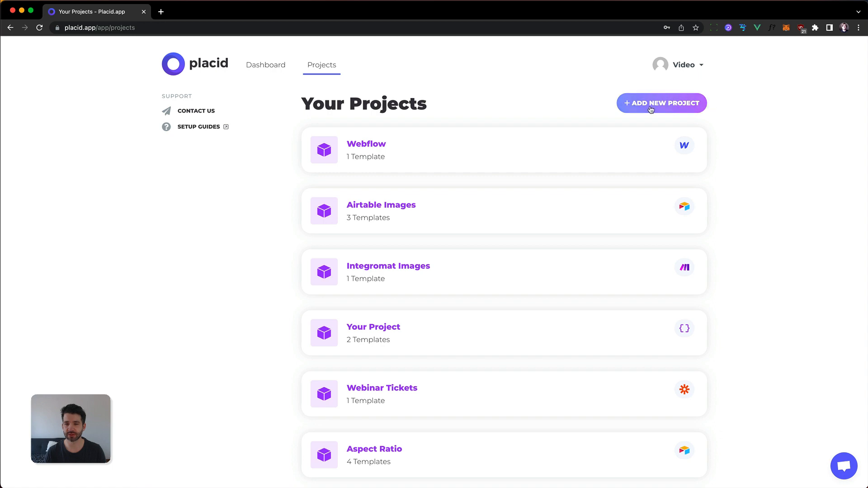
Step: Create a new Studio project titled 'Real Estate Ads'
{"action": "left_click", "coordinate": [661, 103]}
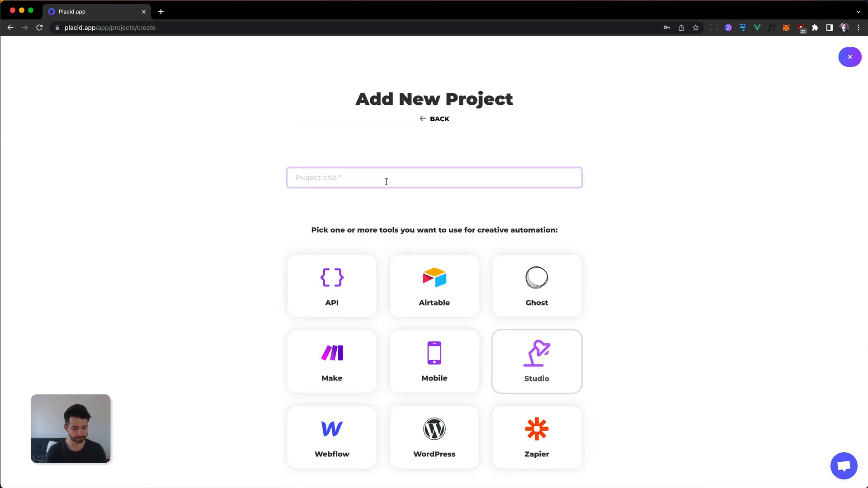
{"action": "type", "text": "Real Estate"}
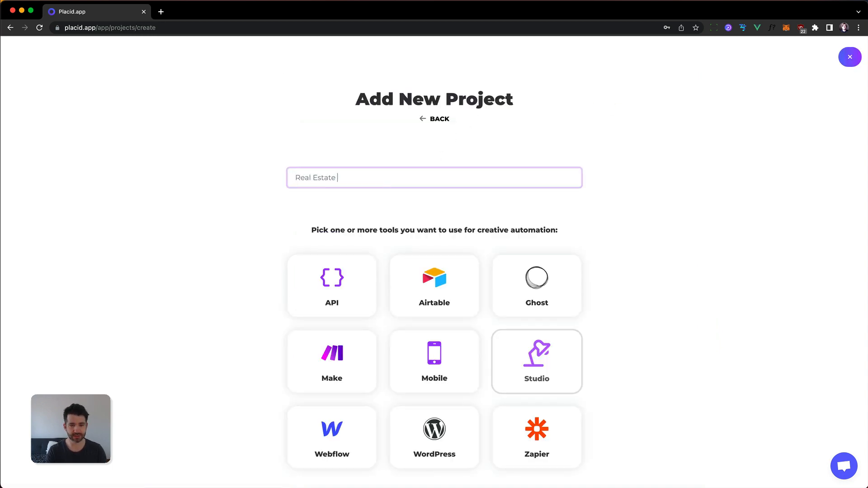
{"action": "type", "text": "Ads"}
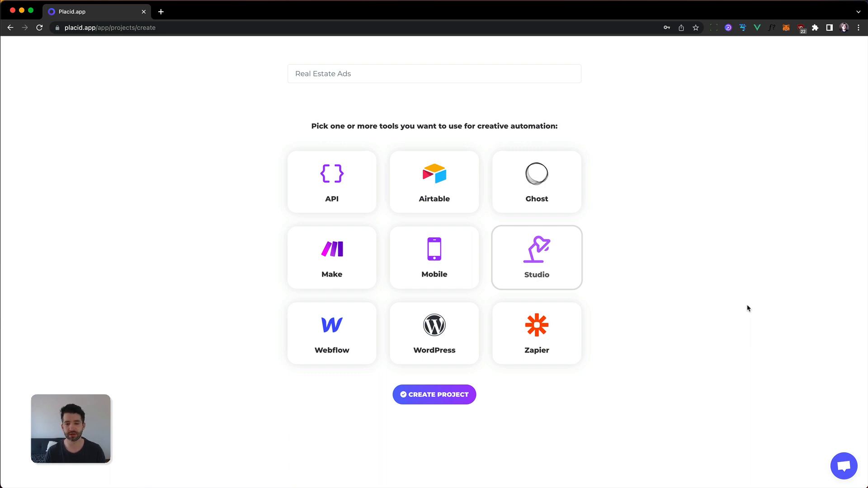
{"action": "mouse_move", "coordinate": [515, 423]}
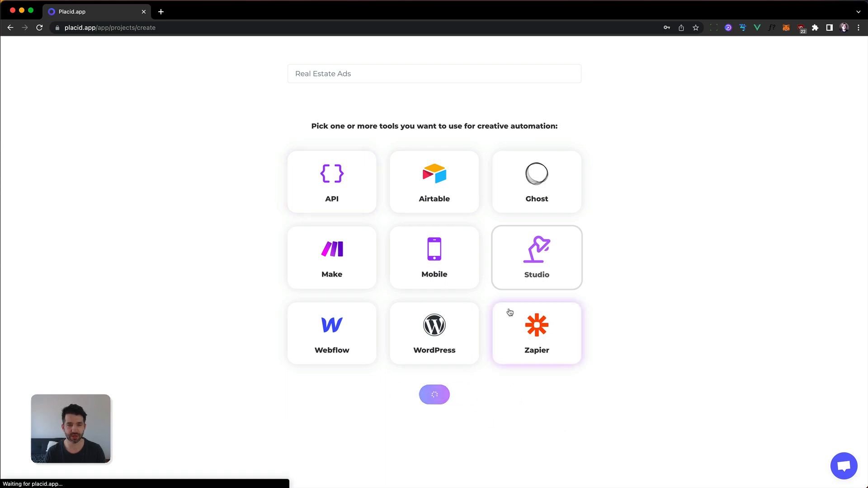
{"action": "left_click", "coordinate": [434, 394]}
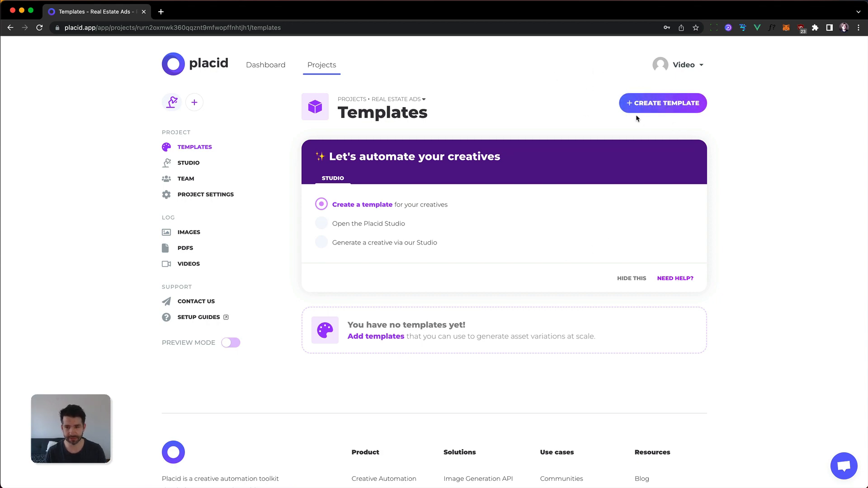
Step: Filter presets by Real Estate and open the green FOR SALE Geometric template
{"action": "left_click", "coordinate": [662, 103]}
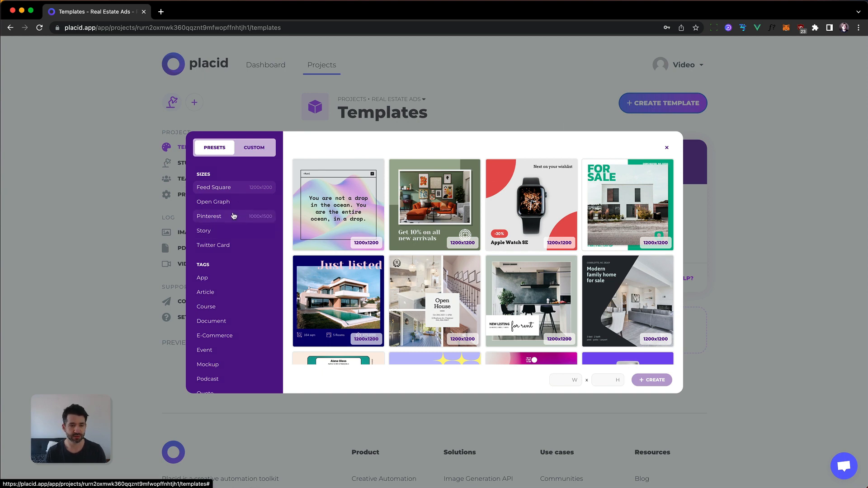
{"action": "scroll", "scroll_direction": "down", "scroll_amount": 3}
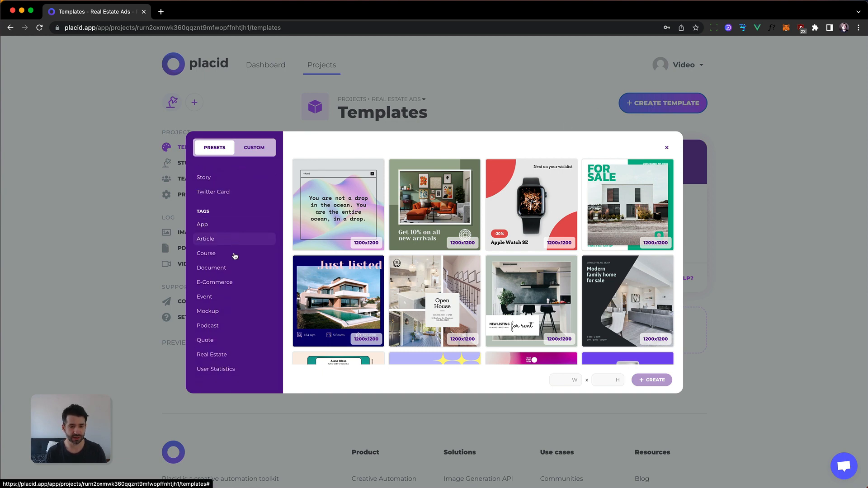
{"action": "left_click", "coordinate": [212, 355]}
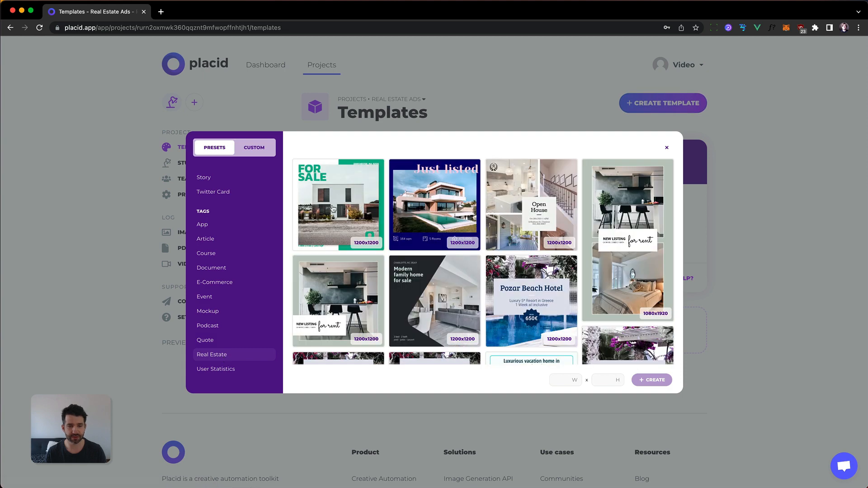
{"action": "left_click", "coordinate": [667, 148]}
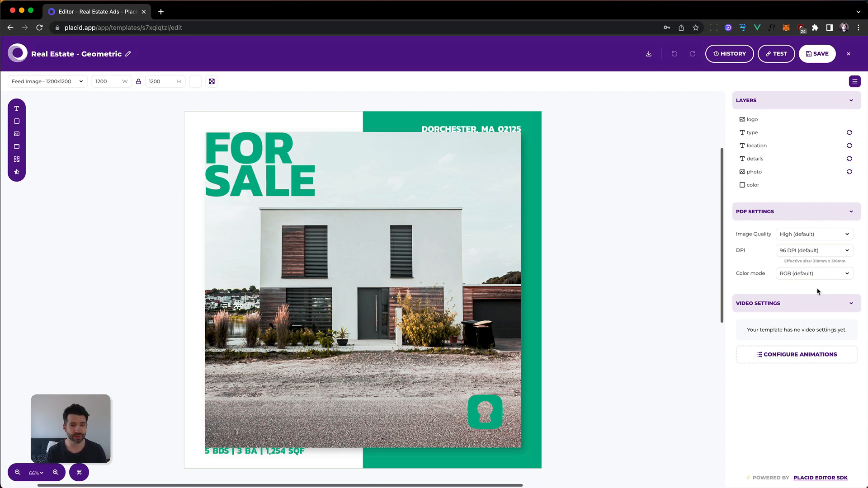
{"action": "mouse_move", "coordinate": [269, 187]}
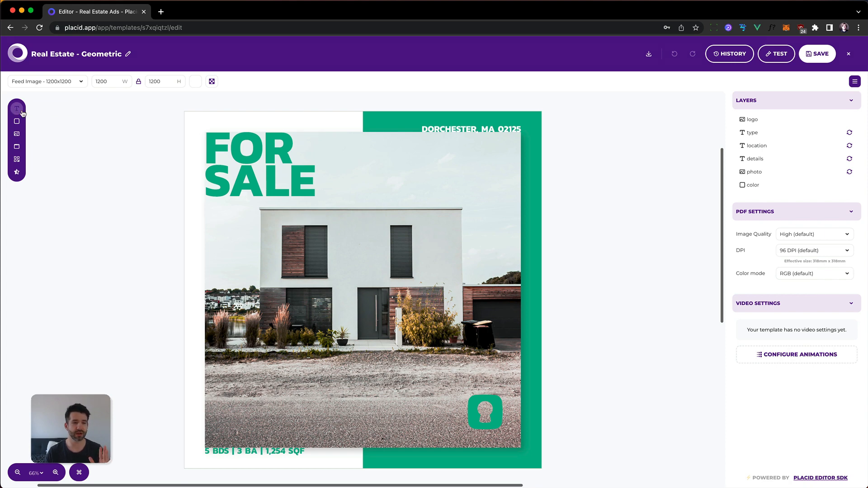
{"action": "mouse_move", "coordinate": [16, 108]}
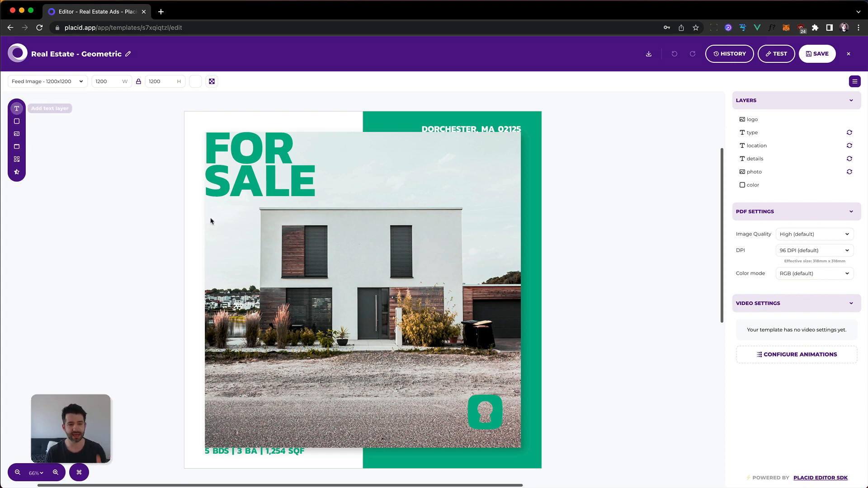
{"action": "mouse_move", "coordinate": [90, 193]}
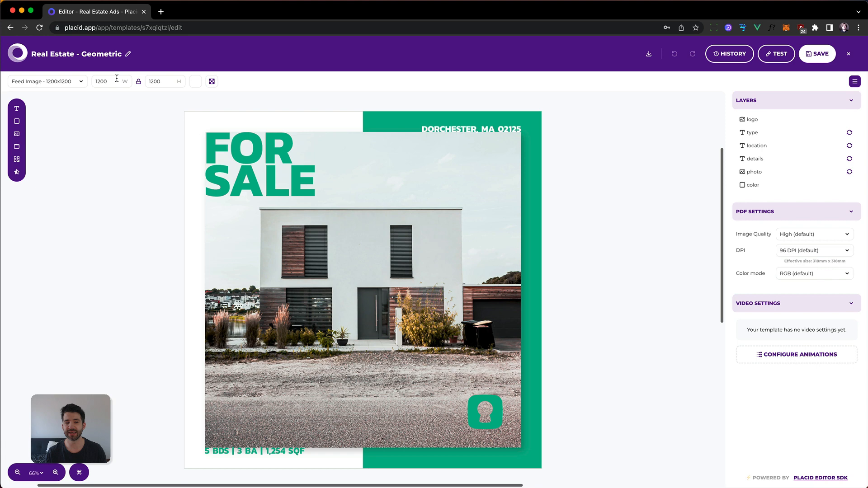
{"action": "mouse_move", "coordinate": [141, 214]}
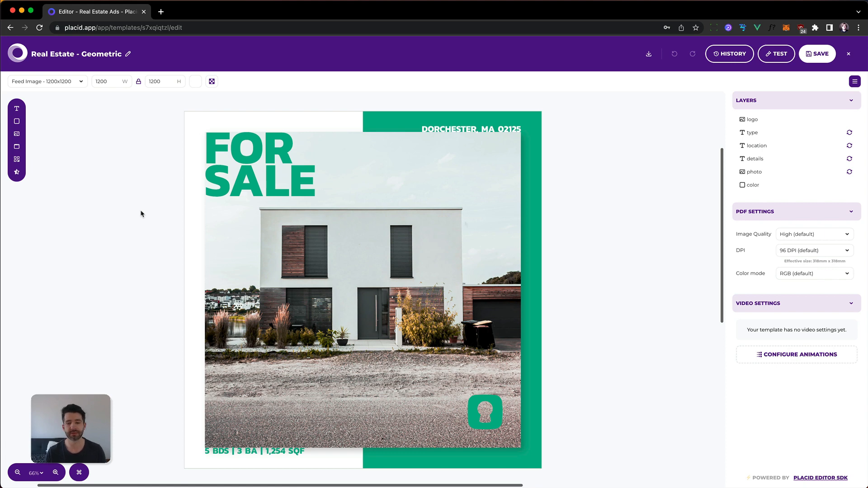
{"action": "mouse_move", "coordinate": [466, 224]}
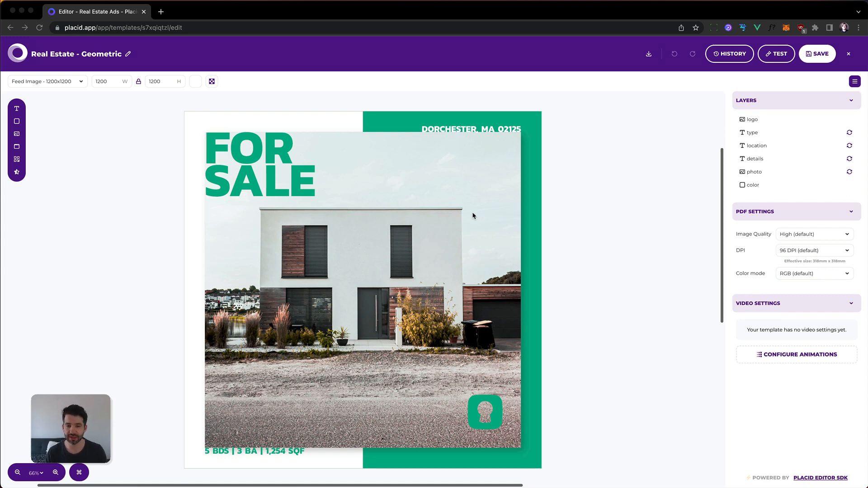
{"action": "mouse_move", "coordinate": [669, 326]}
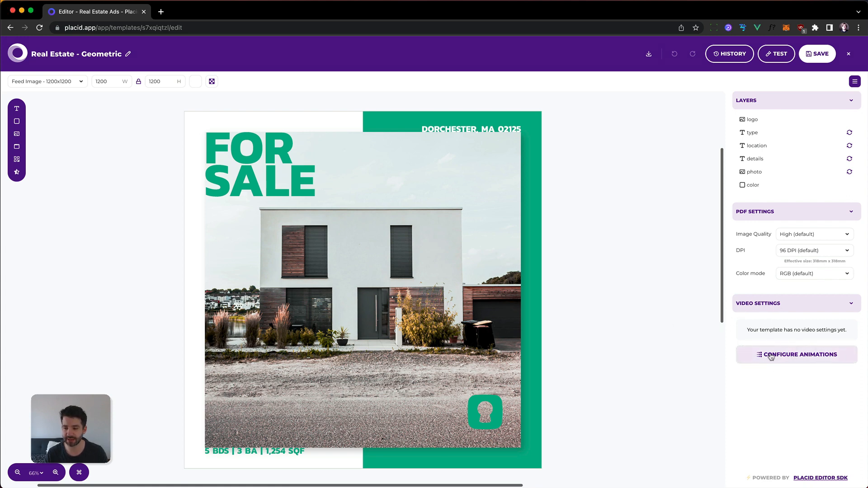
Step: Set the Slide effect to enter upward with stagger, after previewing enter-and-exit
{"action": "left_click", "coordinate": [796, 354]}
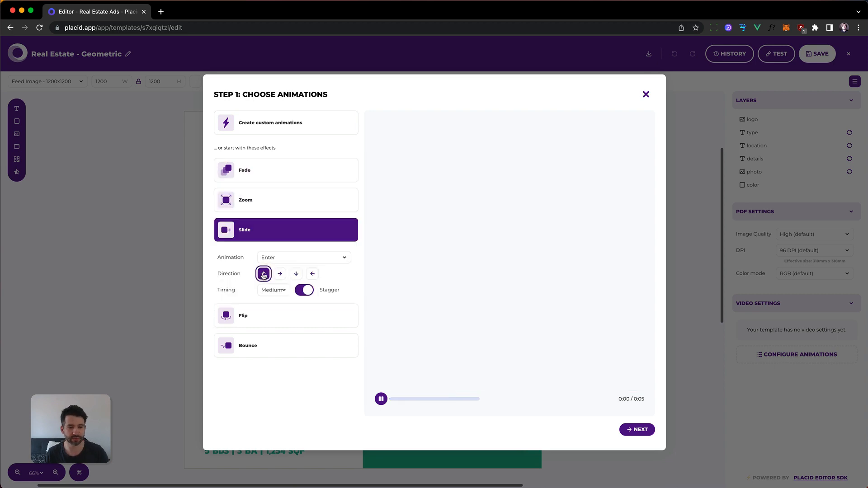
{"action": "left_click", "coordinate": [263, 274]}
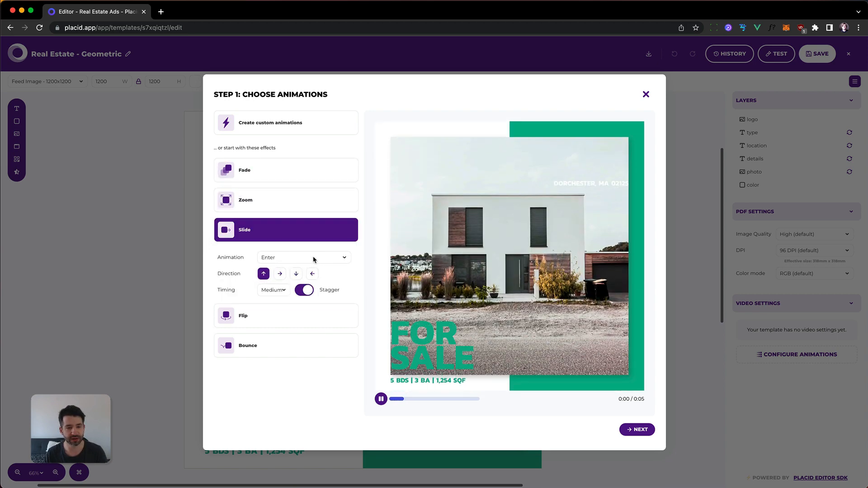
{"action": "left_click", "coordinate": [302, 257]}
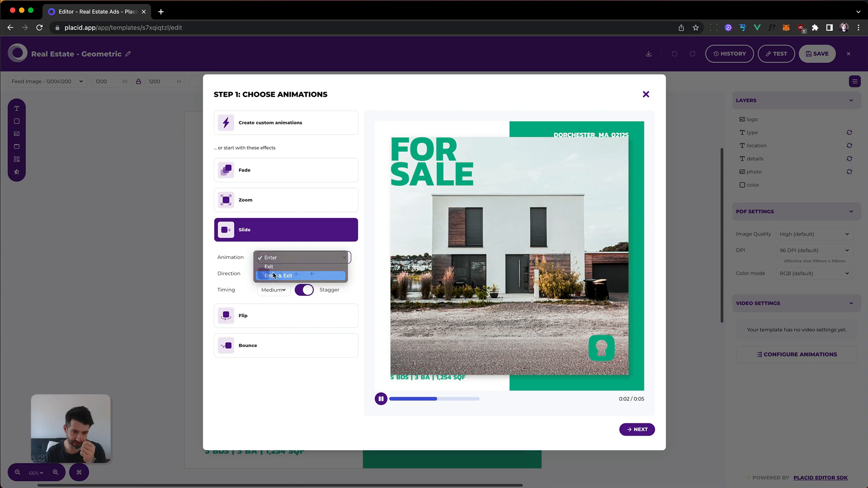
{"action": "left_click", "coordinate": [278, 275]}
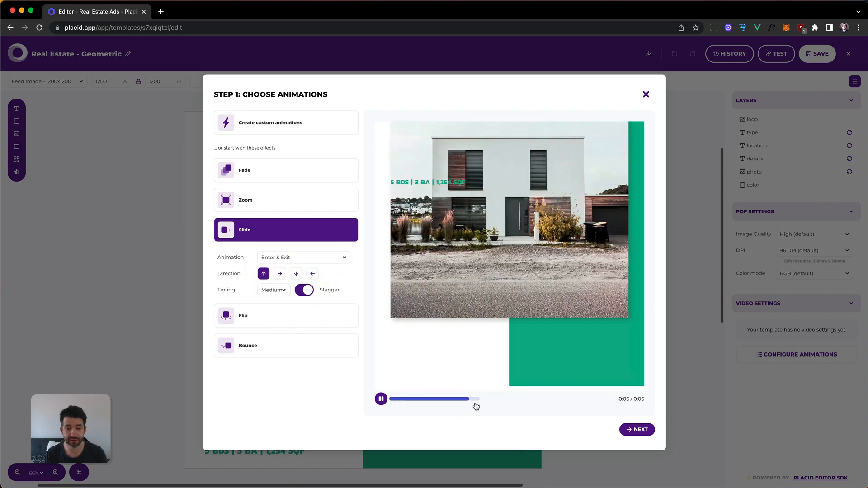
{"action": "left_click", "coordinate": [392, 399]}
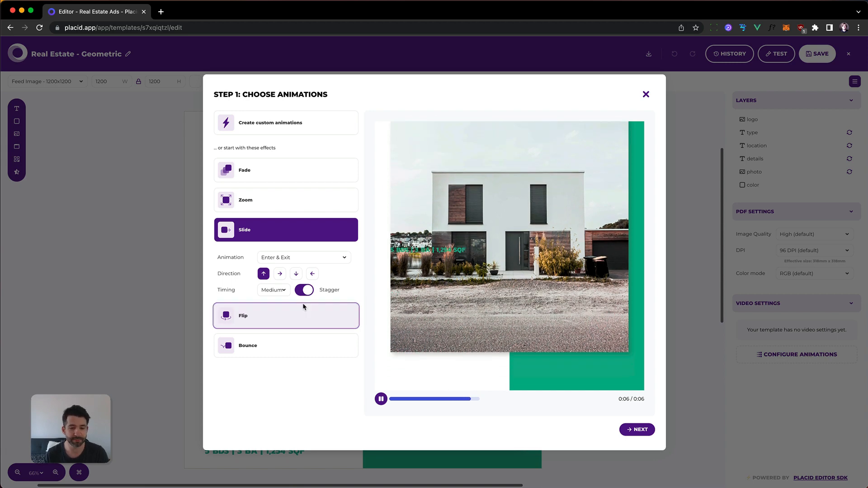
{"action": "left_click", "coordinate": [304, 257]}
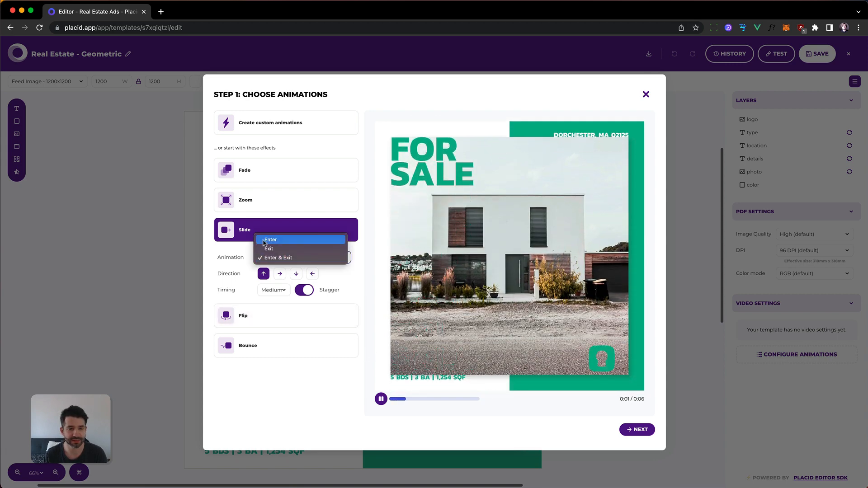
{"action": "left_click", "coordinate": [271, 239]}
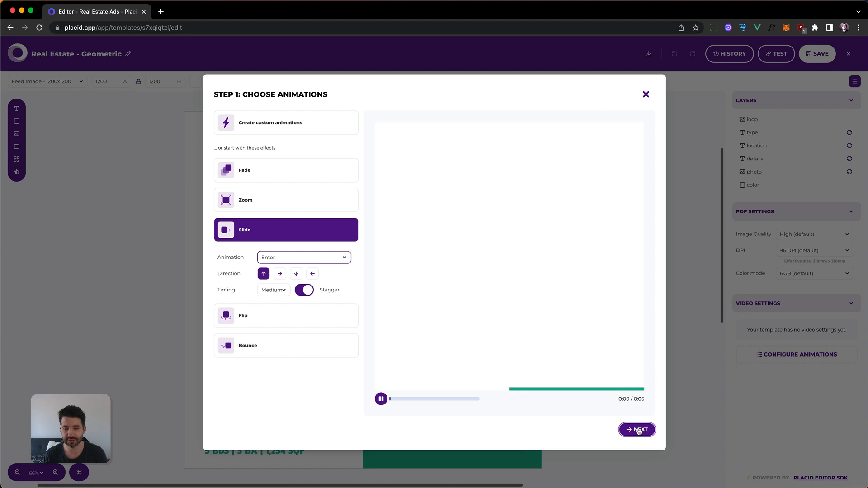
Step: Reach Customize Animations and keep Slide In Up for the logo, replaying the preview
{"action": "left_click", "coordinate": [637, 430]}
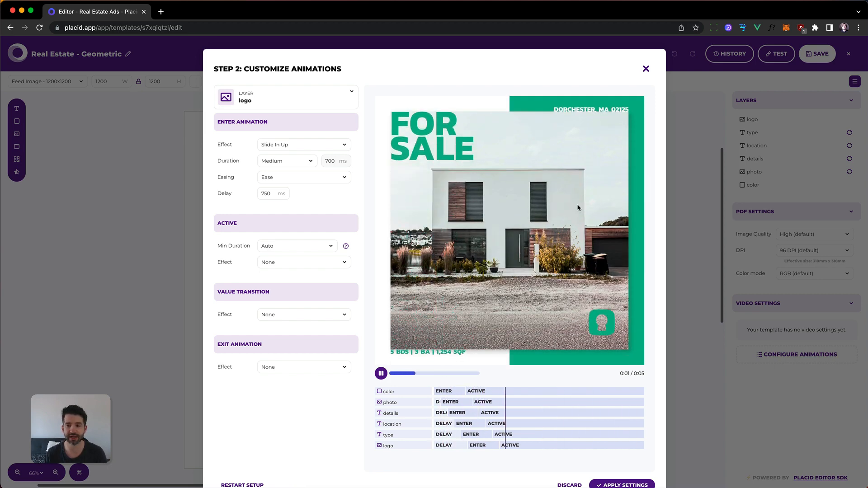
{"action": "left_click", "coordinate": [303, 145]}
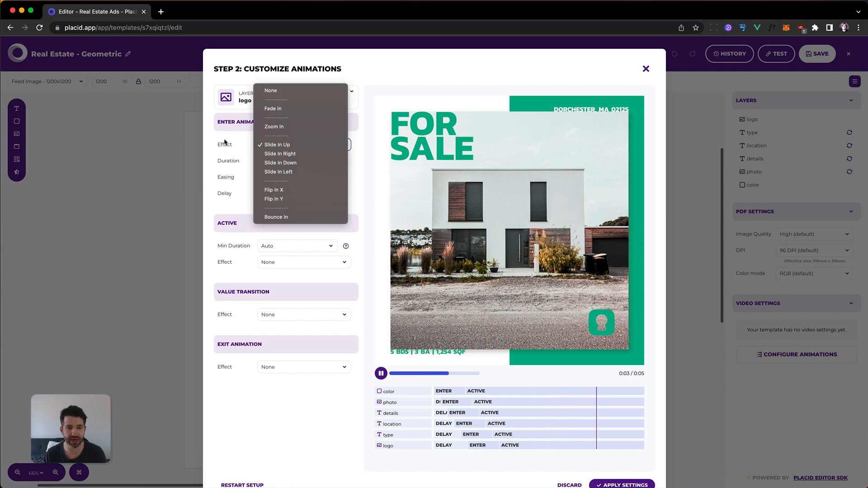
{"action": "left_click", "coordinate": [276, 145]}
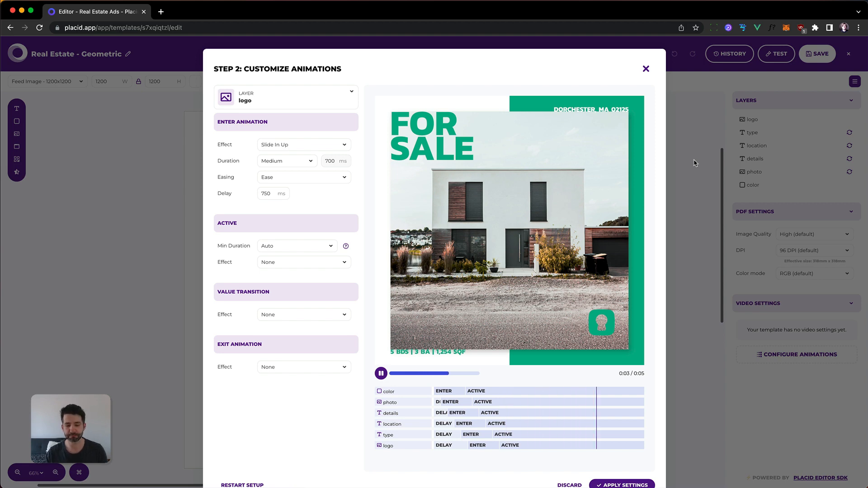
{"action": "left_click", "coordinate": [381, 374]}
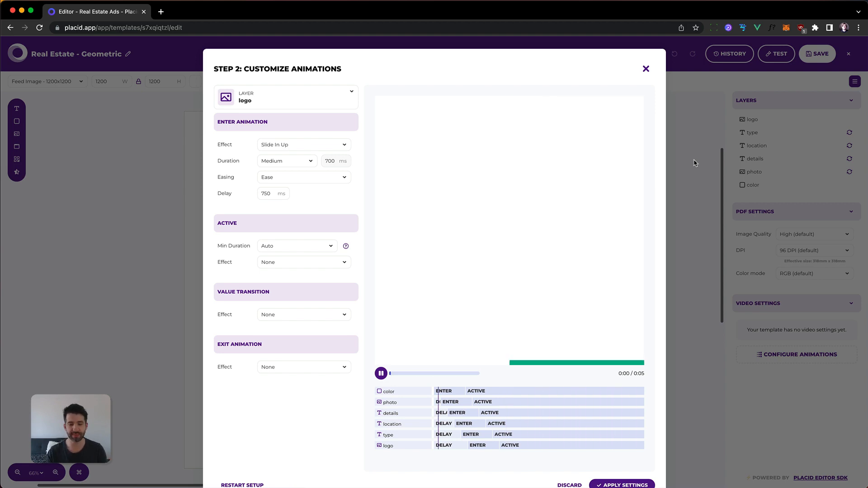
{"action": "left_click", "coordinate": [381, 374]}
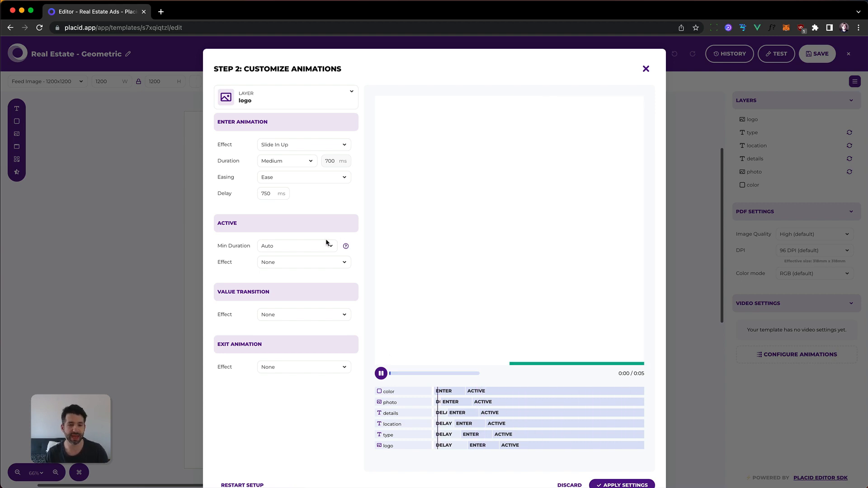
Step: Set the logo's Min Duration to 2 seconds (2000 ms)
{"action": "left_click", "coordinate": [296, 245]}
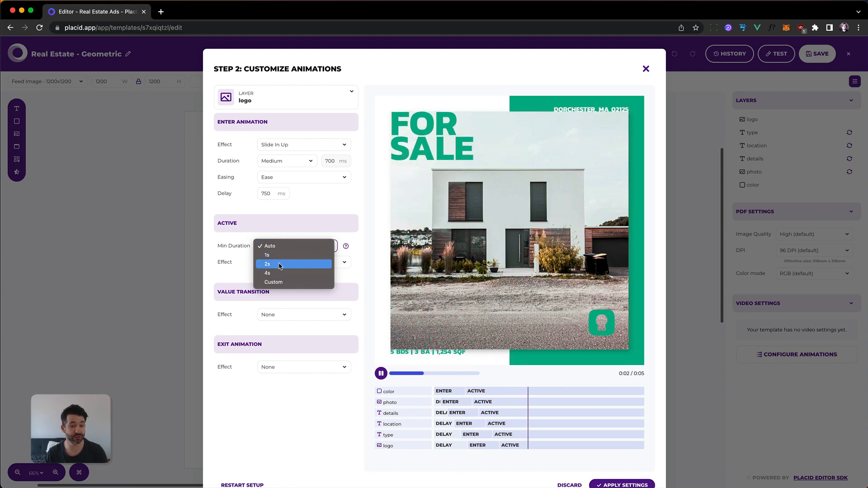
{"action": "left_click", "coordinate": [267, 264]}
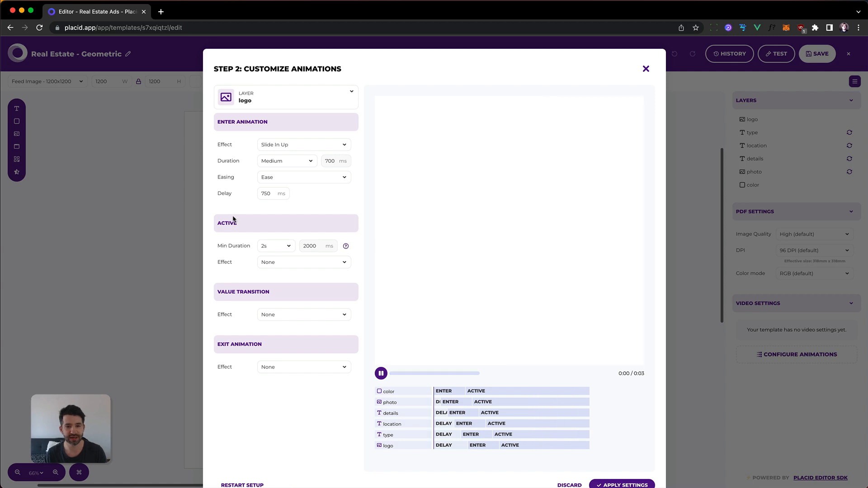
{"action": "left_click", "coordinate": [381, 373]}
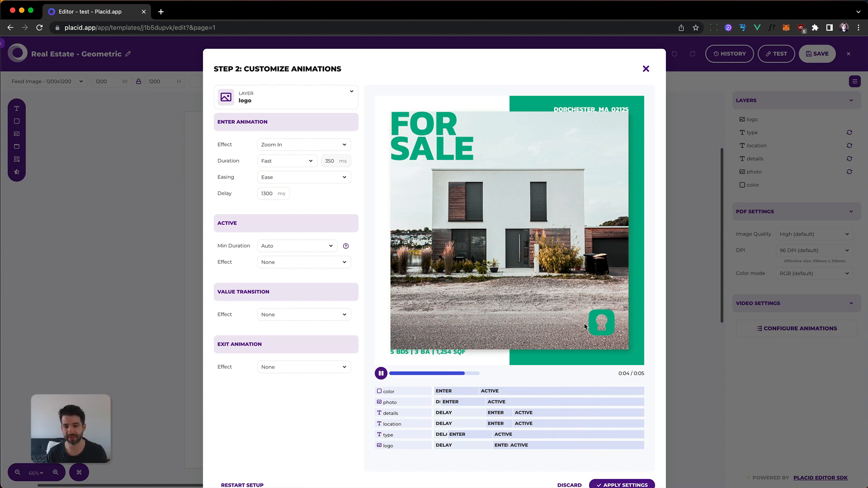
Step: Replay the logo animation preview
{"action": "left_click", "coordinate": [380, 373]}
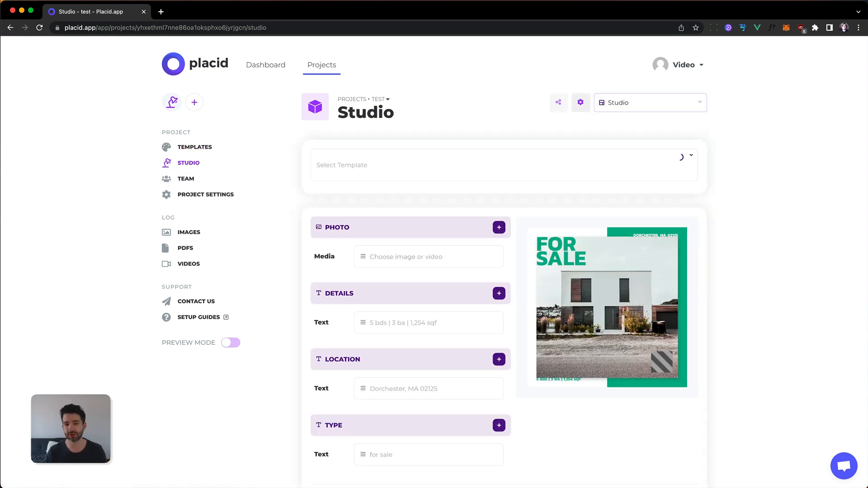
Step: Load Real Estate - Geometric in Studio and switch its output to video
{"action": "left_click", "coordinate": [503, 165]}
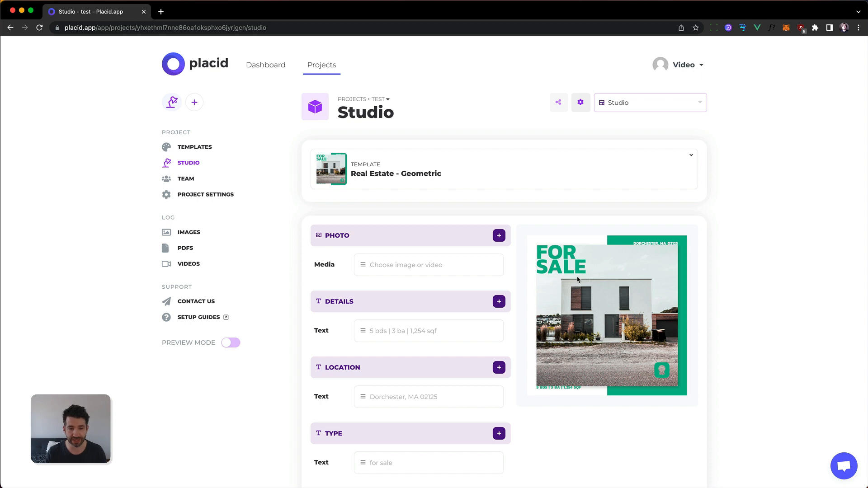
{"action": "scroll", "scroll_direction": "down", "scroll_amount": 3}
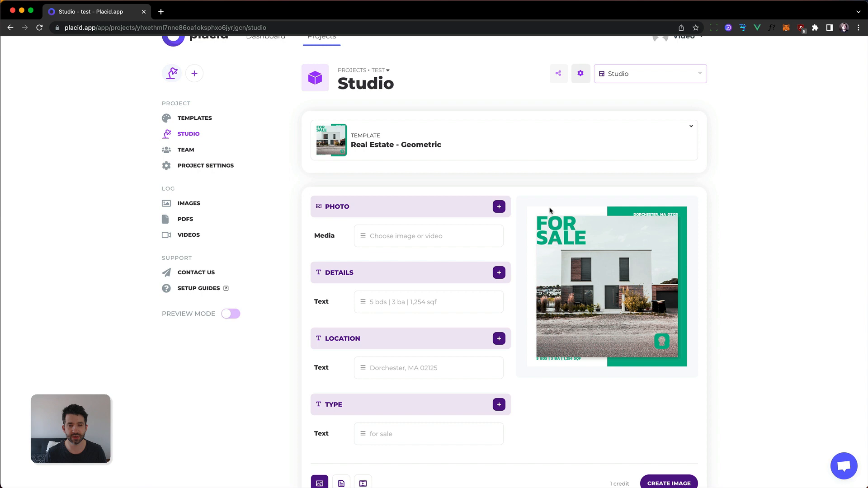
{"action": "scroll", "scroll_direction": "down", "scroll_amount": 3}
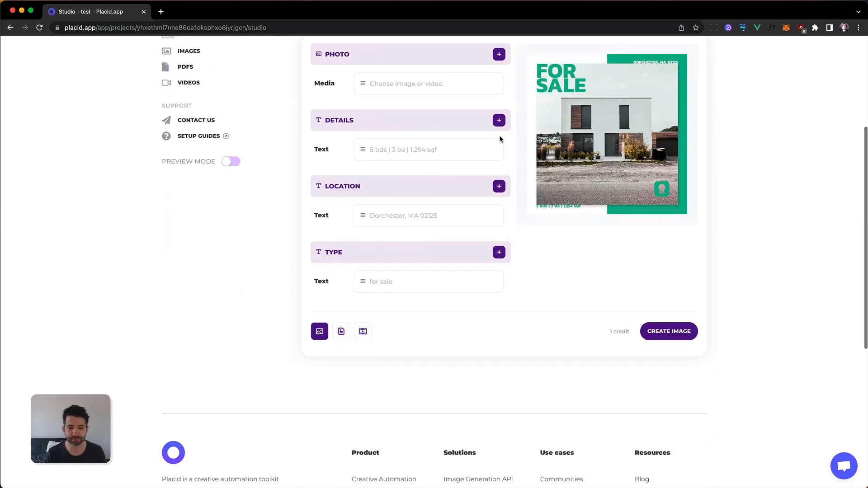
{"action": "left_click", "coordinate": [363, 331]}
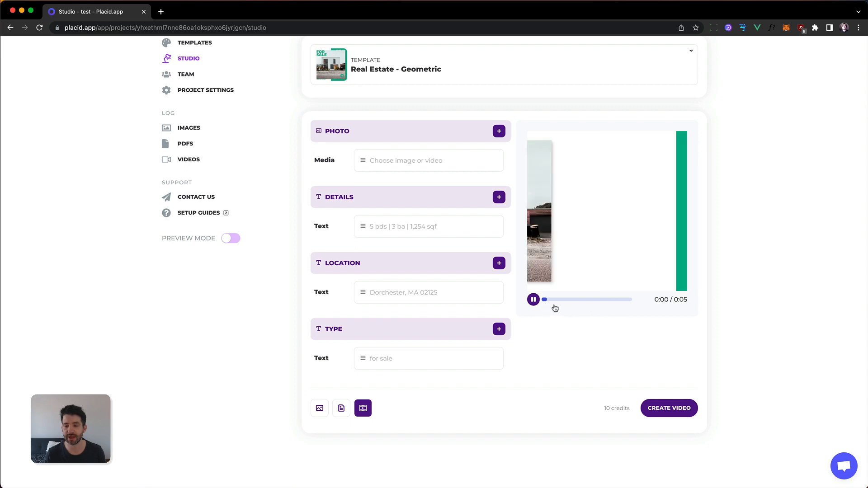
{"action": "left_click", "coordinate": [428, 293]}
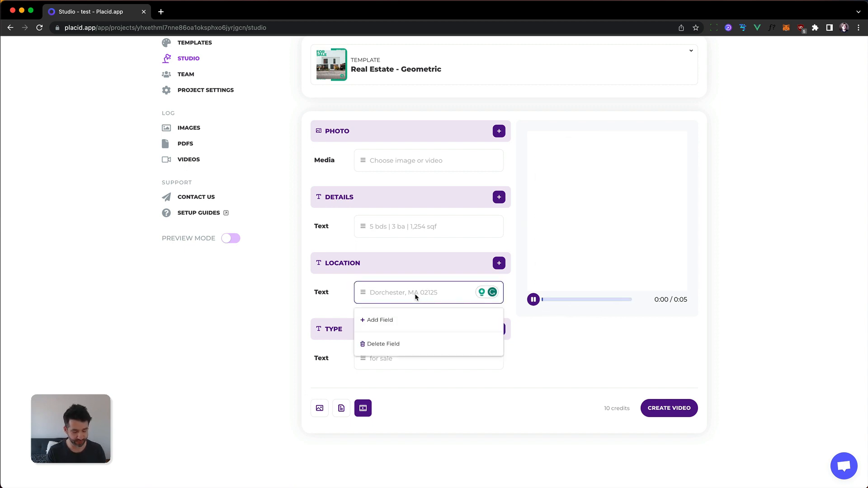
Step: Enter 'MY HOUSE' as the listing's location text
{"action": "type", "text": "MY HOUSE"}
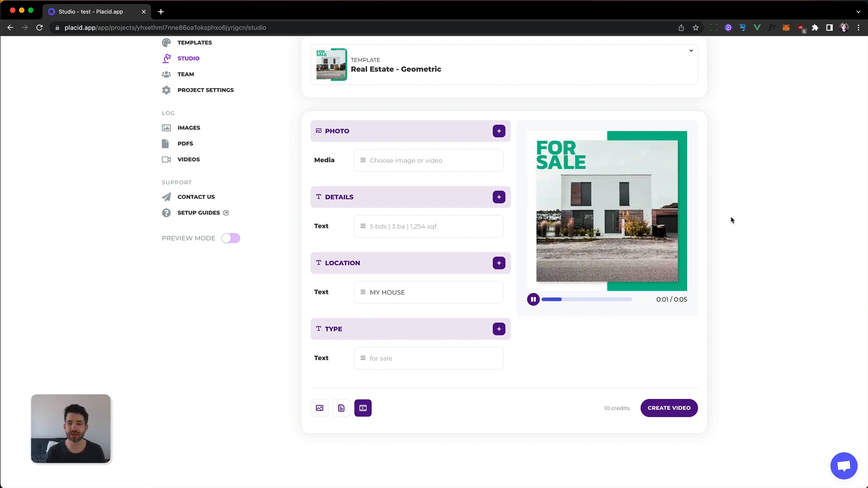
{"action": "left_click", "coordinate": [428, 160]}
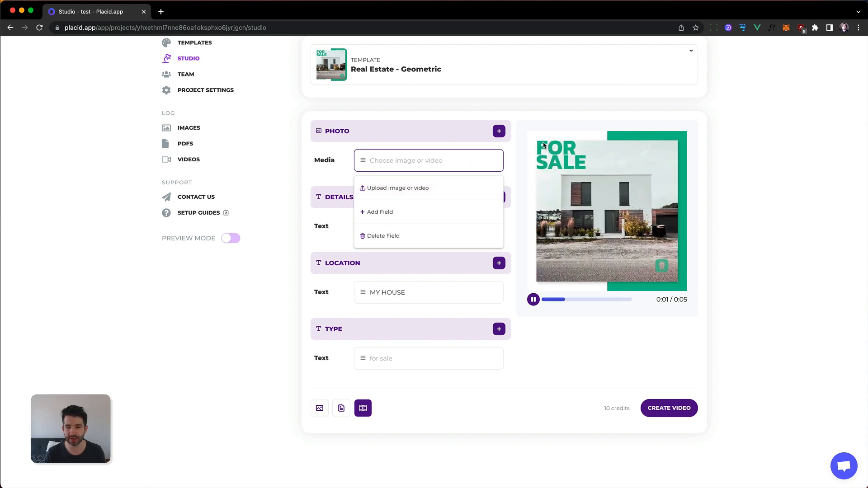
Step: Upload interior_video.mp4 as the listing photo and queue a video render
{"action": "left_click", "coordinate": [398, 188]}
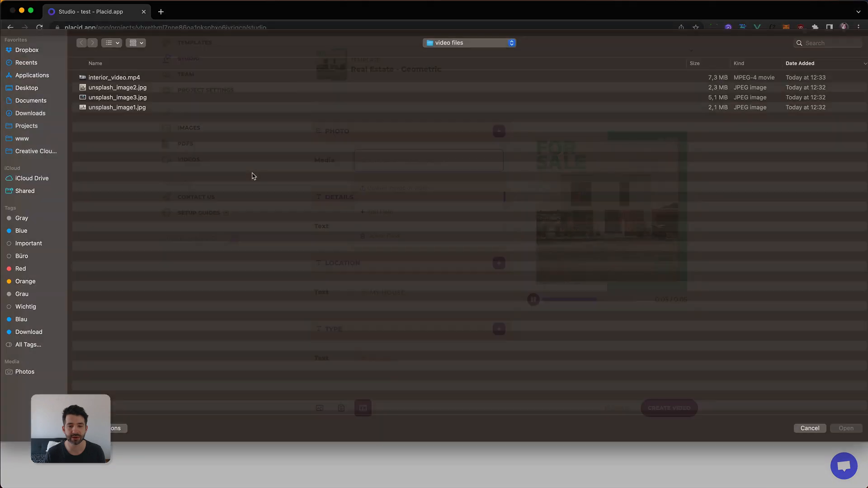
{"action": "left_click", "coordinate": [428, 160]}
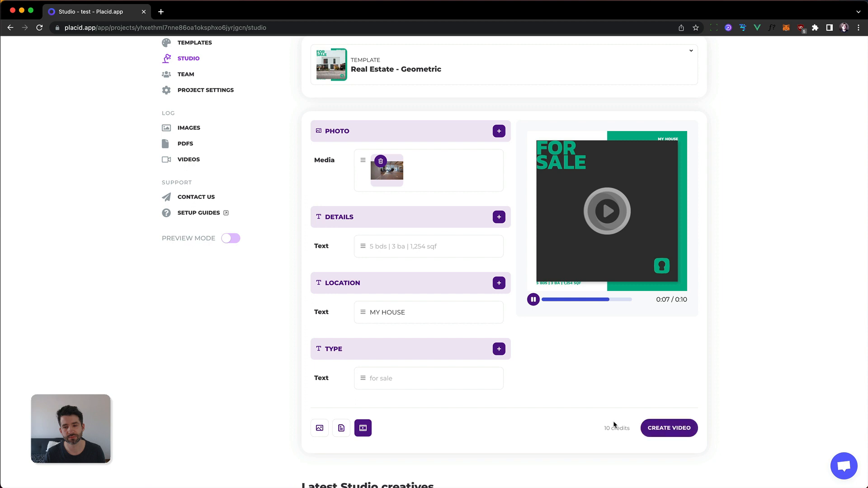
{"action": "left_click", "coordinate": [669, 427]}
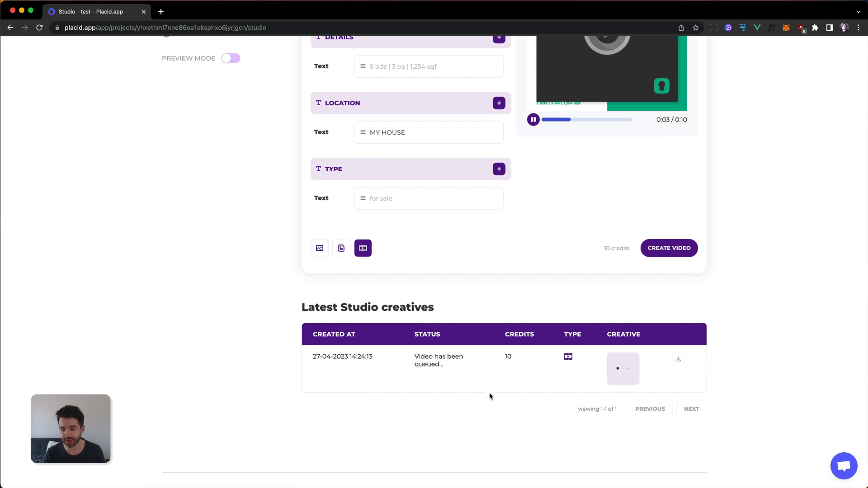
{"action": "scroll", "scroll_direction": "up", "scroll_amount": 3}
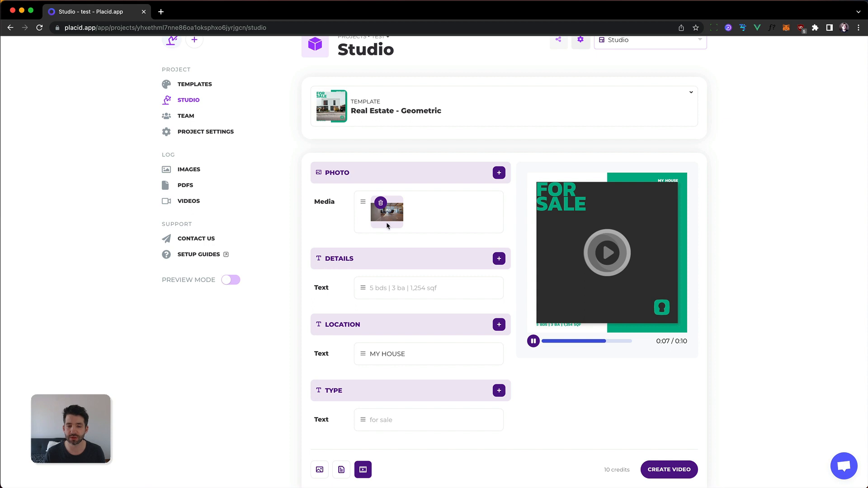
Step: Swap the interior video for unsplash_image1.jpg plus a second uploaded interior photo
{"action": "left_click", "coordinate": [380, 203]}
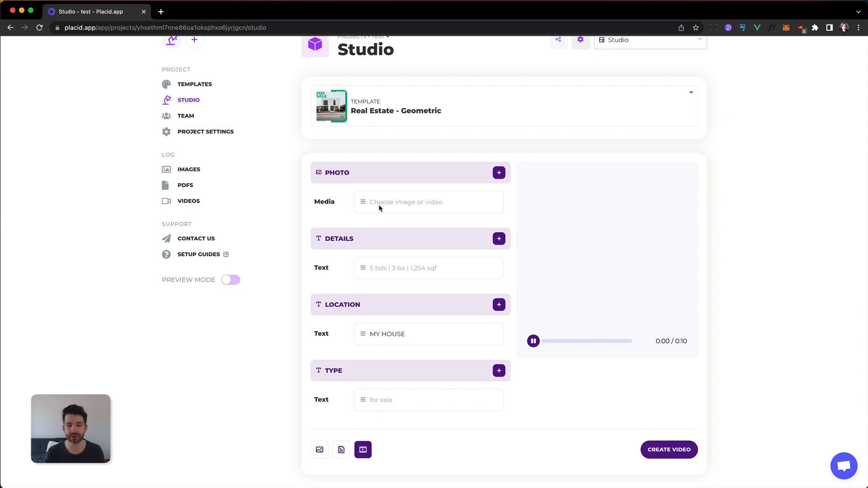
{"action": "left_click", "coordinate": [428, 201]}
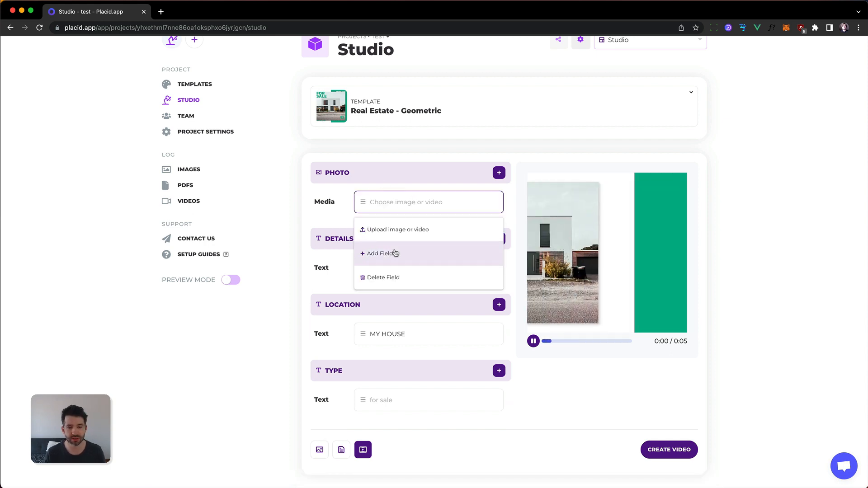
{"action": "left_click", "coordinate": [398, 229]}
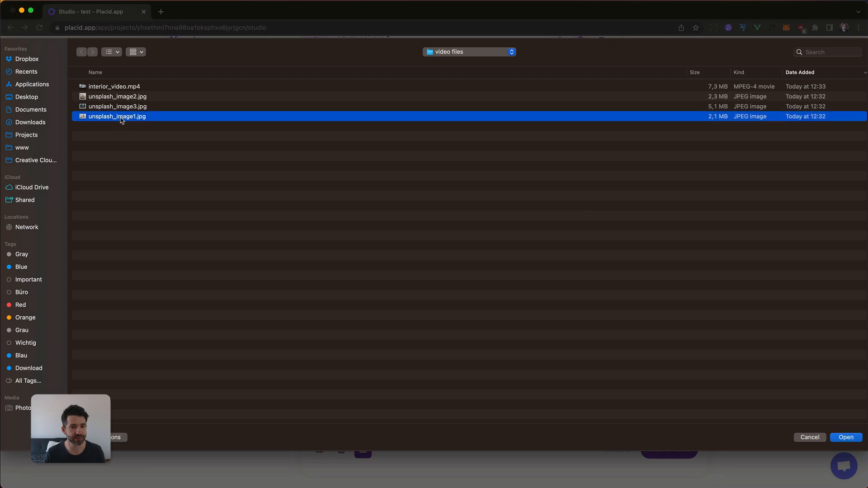
{"action": "left_click", "coordinate": [845, 437]}
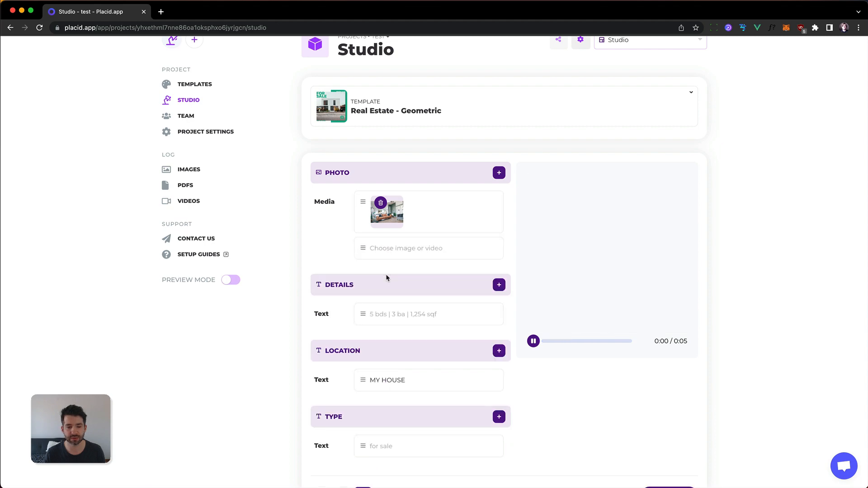
{"action": "left_click", "coordinate": [428, 248]}
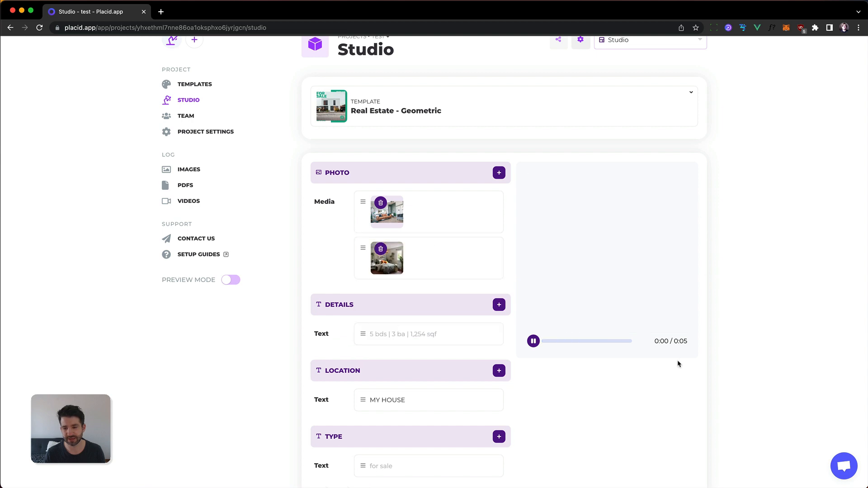
{"action": "left_click", "coordinate": [533, 341]}
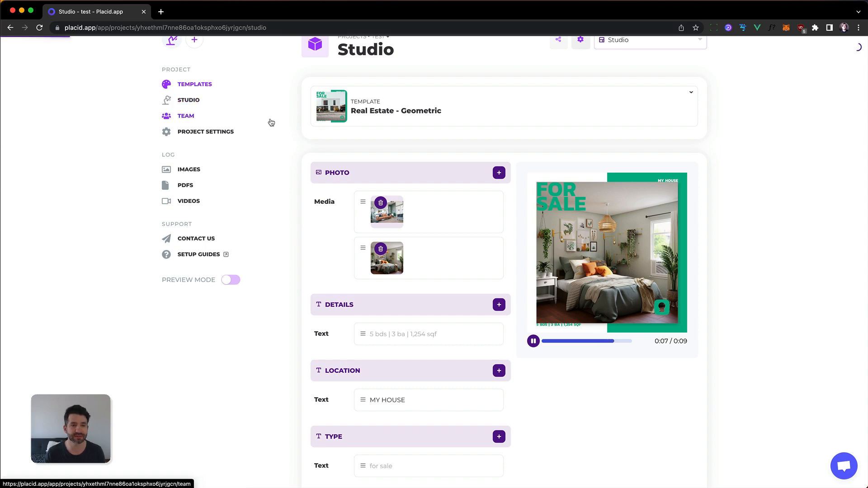
Step: Set the photo layer's active effect to Ken Burns, leave value transition as none, and close
{"action": "left_click", "coordinate": [194, 84]}
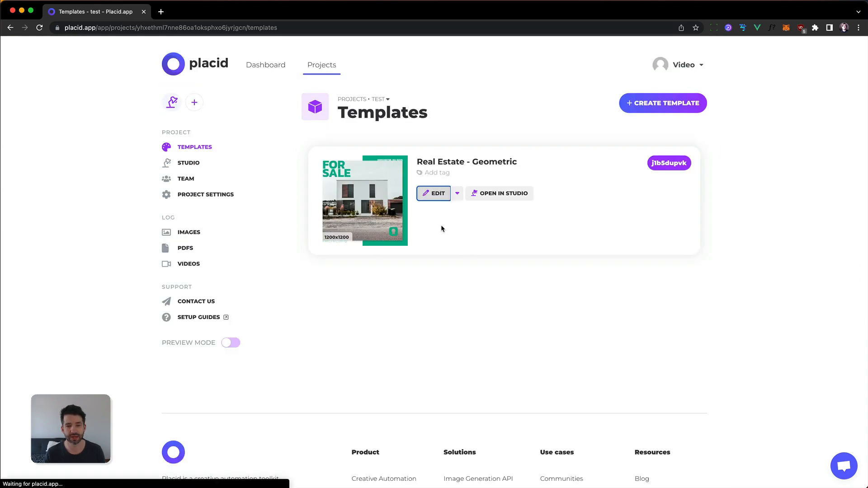
{"action": "left_click", "coordinate": [434, 193]}
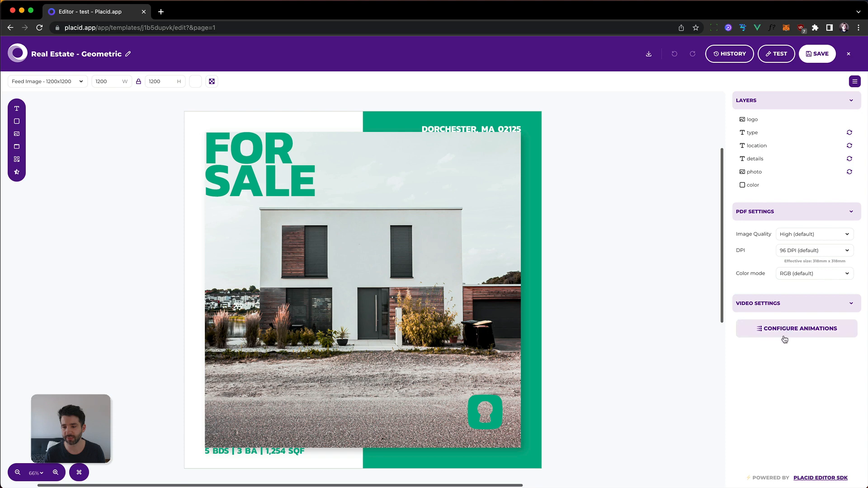
{"action": "left_click", "coordinate": [797, 329]}
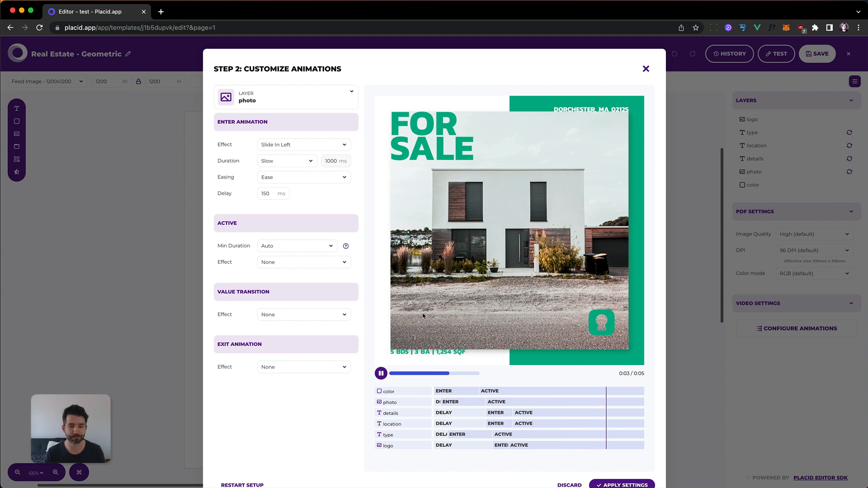
{"action": "left_click", "coordinate": [303, 262]}
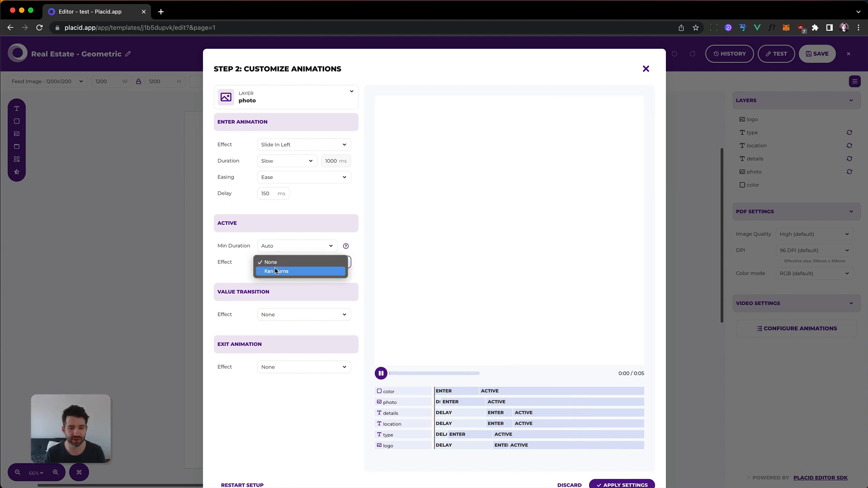
{"action": "left_click", "coordinate": [277, 270]}
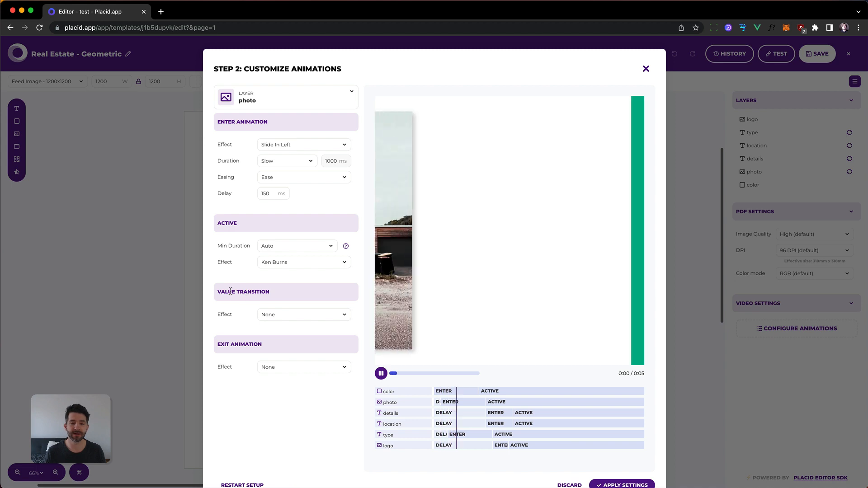
{"action": "left_click", "coordinate": [304, 315]}
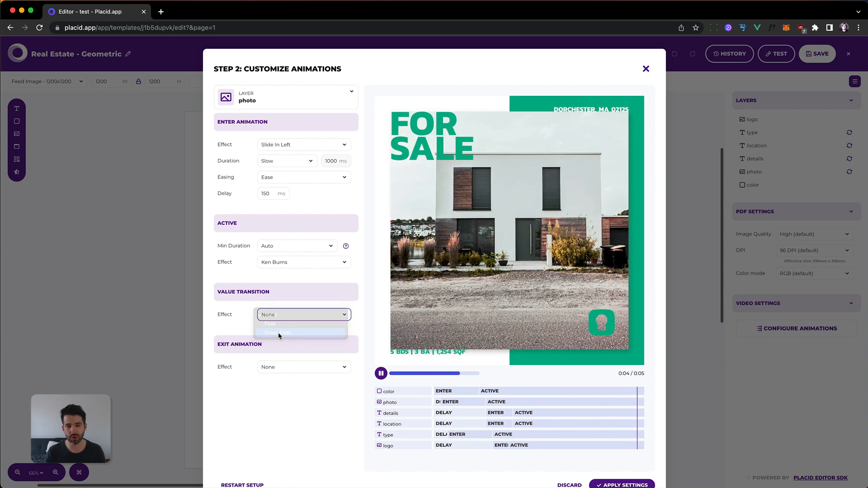
{"action": "left_click", "coordinate": [277, 333]}
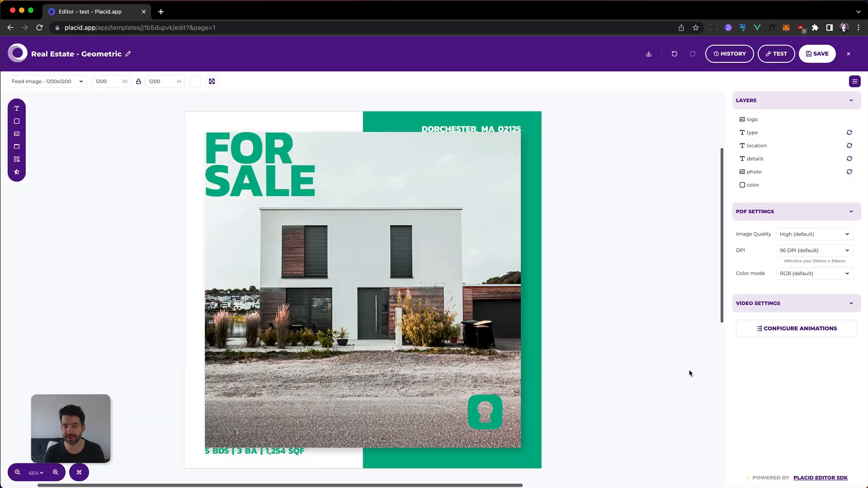
{"action": "left_click", "coordinate": [818, 53]}
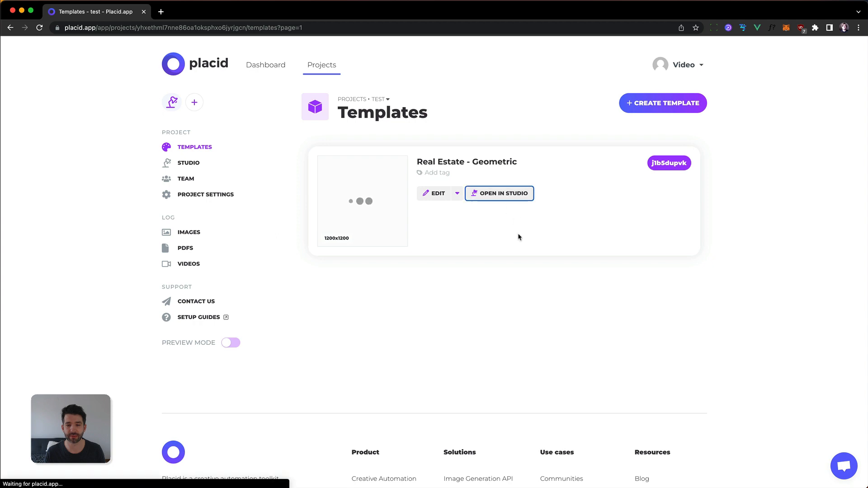
Step: Open Real Estate - Geometric in Studio as video and add three listing photos
{"action": "left_click", "coordinate": [498, 193]}
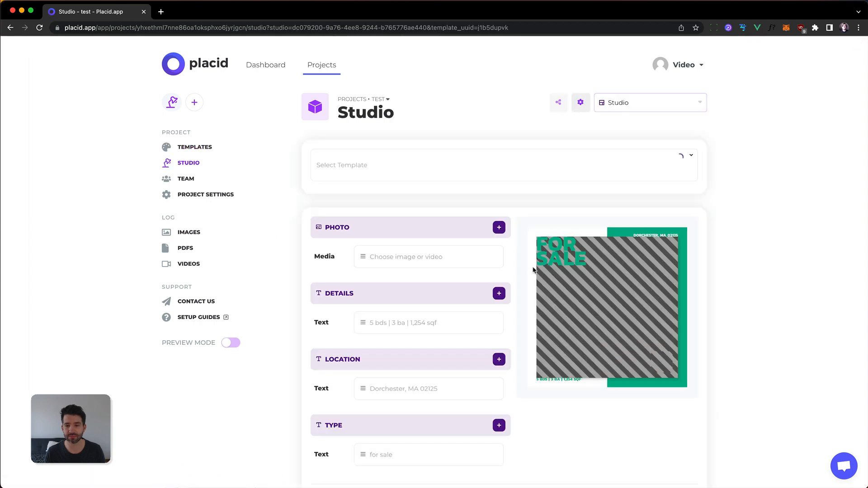
{"action": "scroll", "scroll_direction": "down", "scroll_amount": 3}
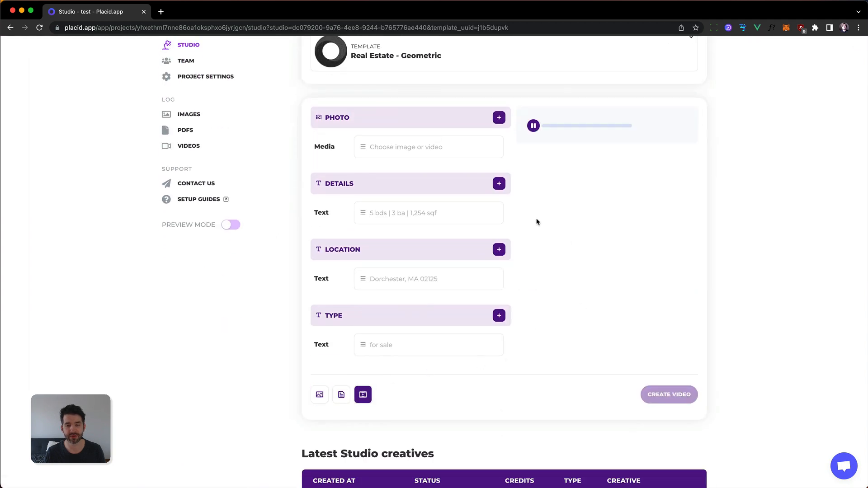
{"action": "left_click", "coordinate": [428, 146]}
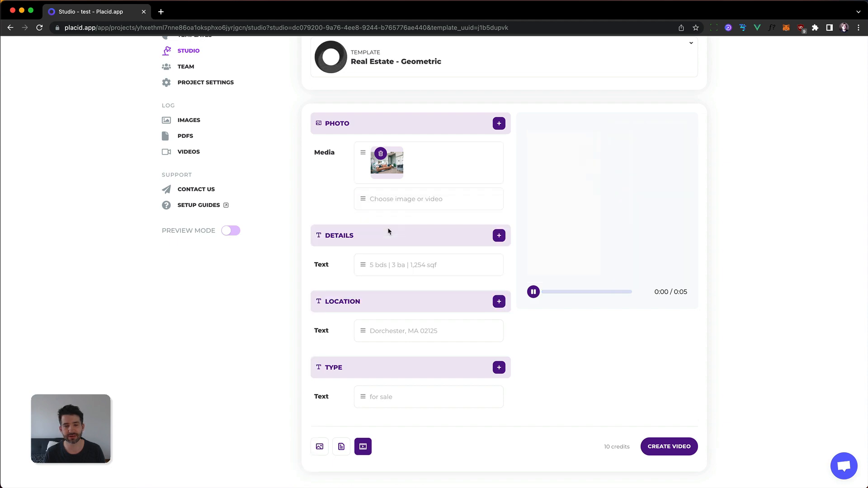
{"action": "left_click", "coordinate": [405, 198]}
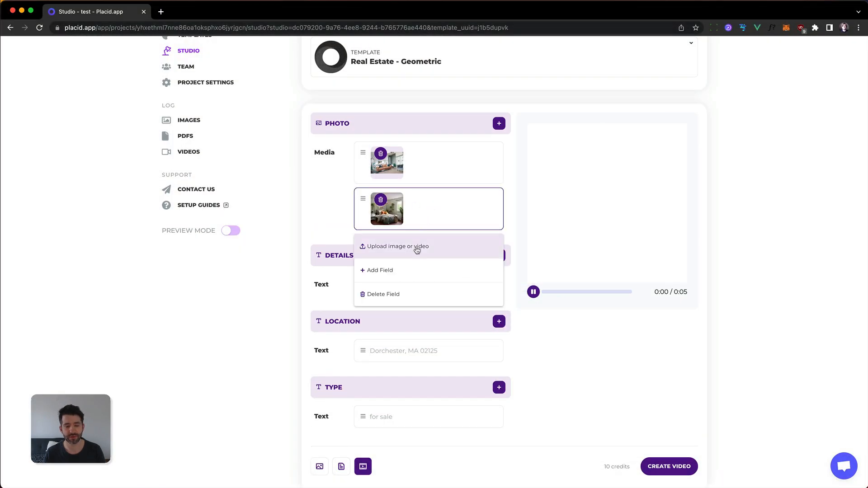
{"action": "left_click", "coordinate": [398, 246]}
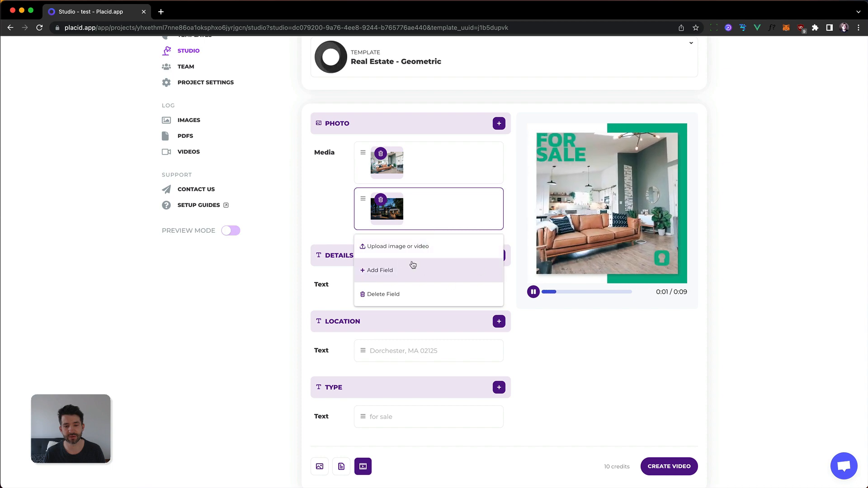
{"action": "left_click", "coordinate": [397, 246]}
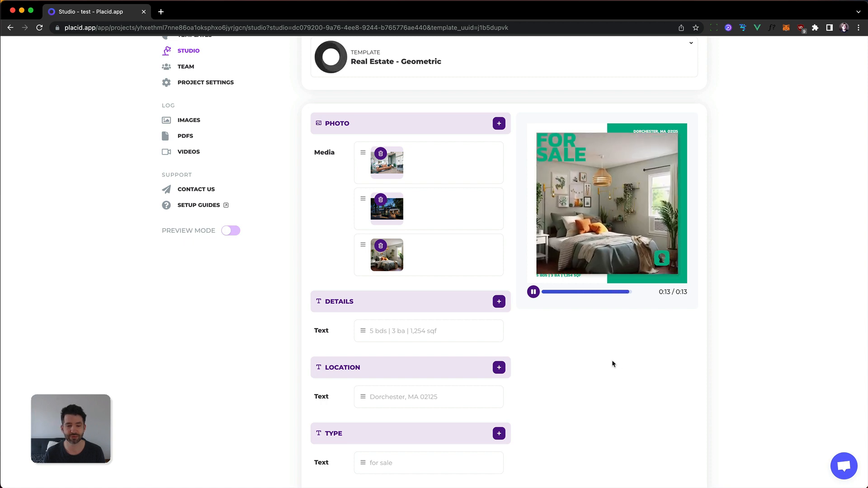
Step: Enter MY HOUSE as the location and start the 13-second video render
{"action": "left_click", "coordinate": [426, 396]}
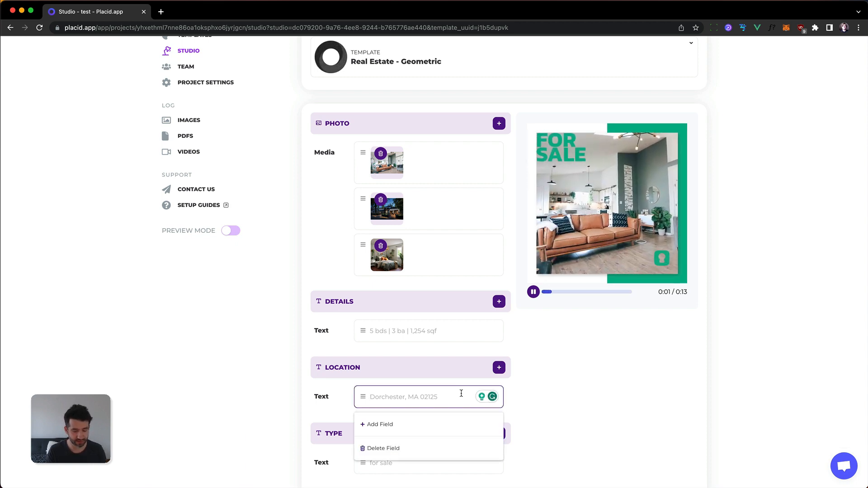
{"action": "type", "text": "MY HOUSE"}
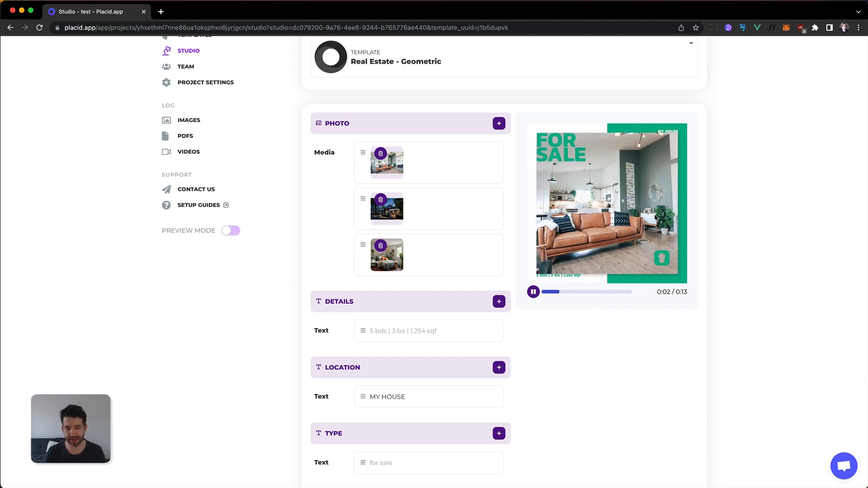
{"action": "scroll", "scroll_direction": "down", "scroll_amount": 3}
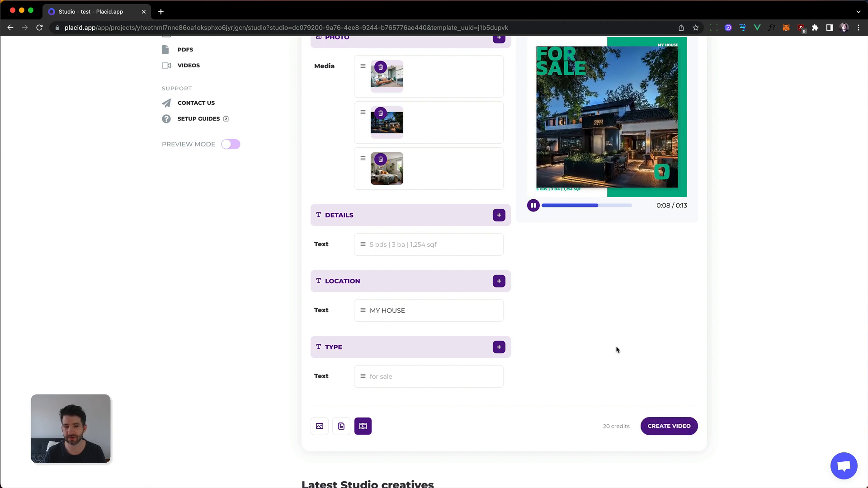
{"action": "scroll", "scroll_direction": "up", "scroll_amount": 3}
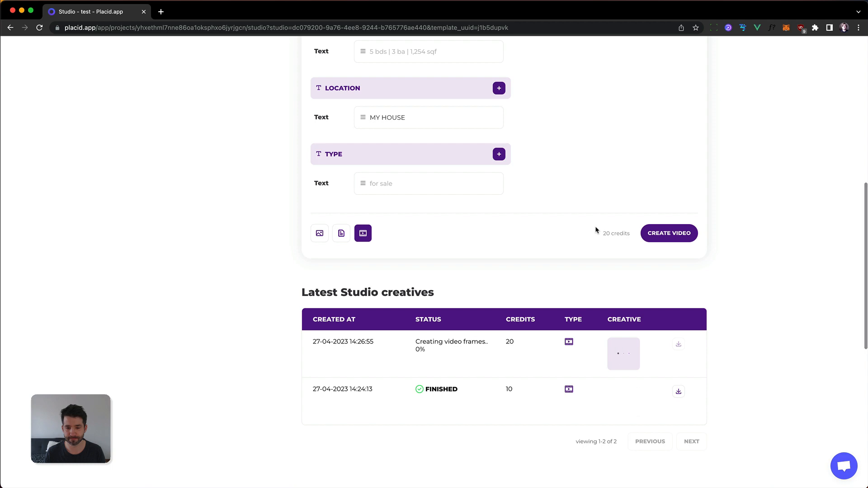
{"action": "mouse_move", "coordinate": [392, 392]}
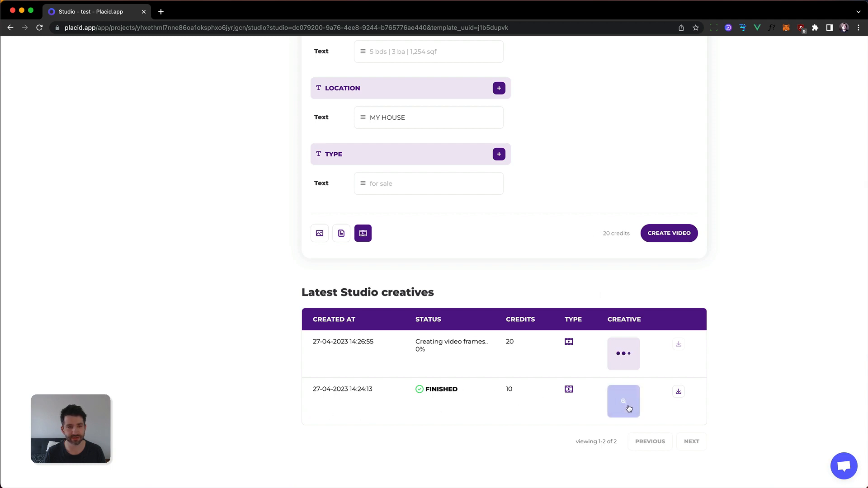
Step: Play the earlier finished MY HOUSE FOR SALE video, then go back to the Studio tab
{"action": "left_click", "coordinate": [623, 401]}
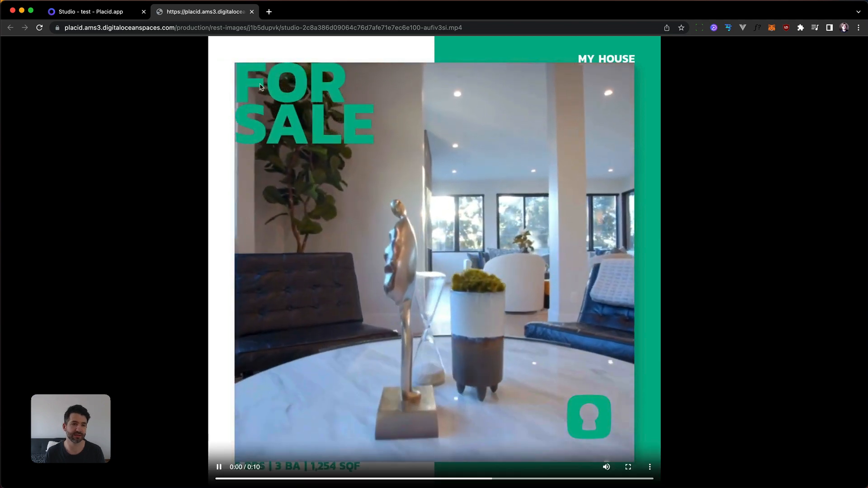
{"action": "left_click", "coordinate": [251, 11]}
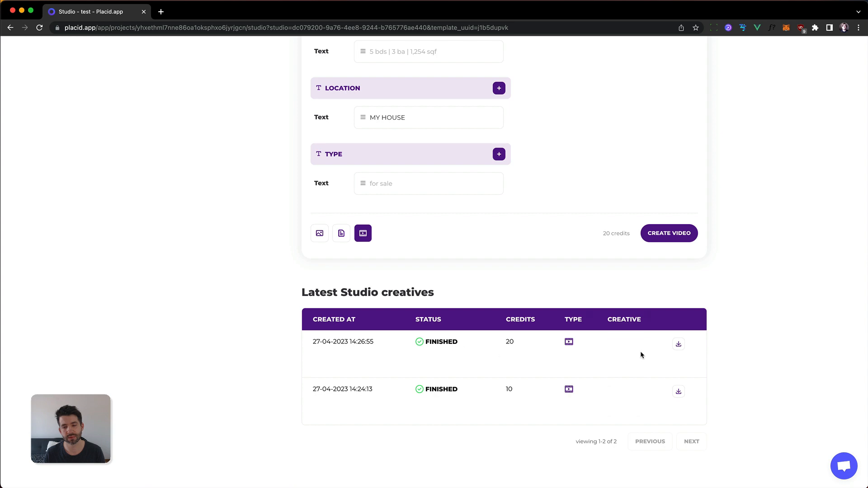
{"action": "left_click", "coordinate": [678, 343]}
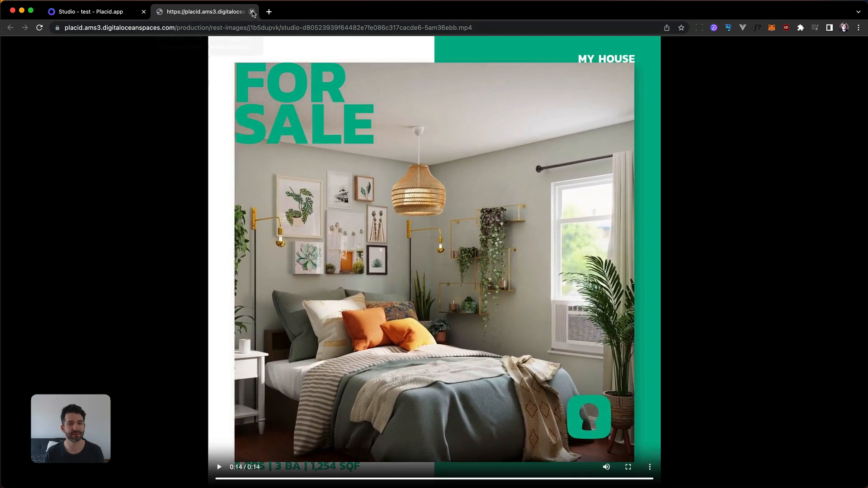
{"action": "left_click", "coordinate": [252, 12]}
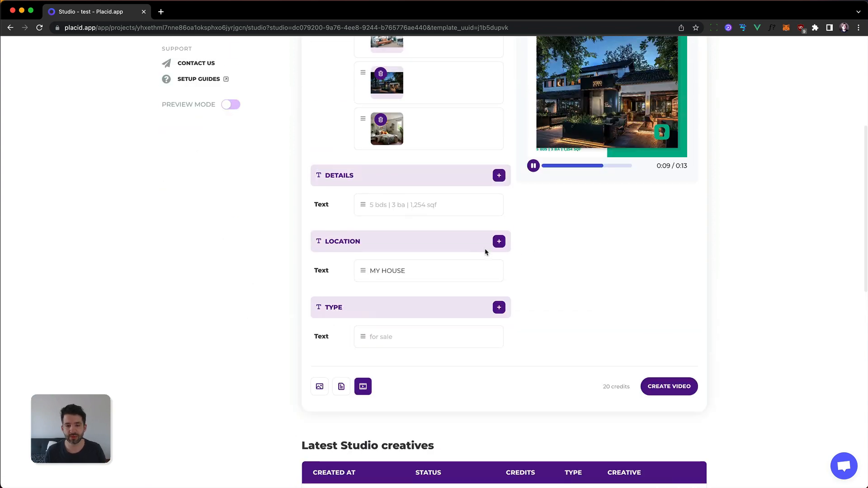
Step: Turn on public sharing for the Studio and select its public page link
{"action": "scroll", "scroll_direction": "down", "scroll_amount": 3}
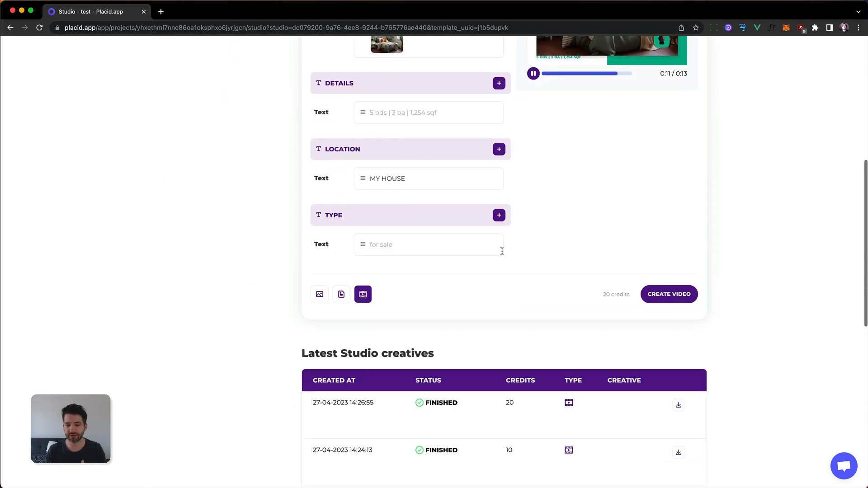
{"action": "scroll", "scroll_direction": "down", "scroll_amount": 3}
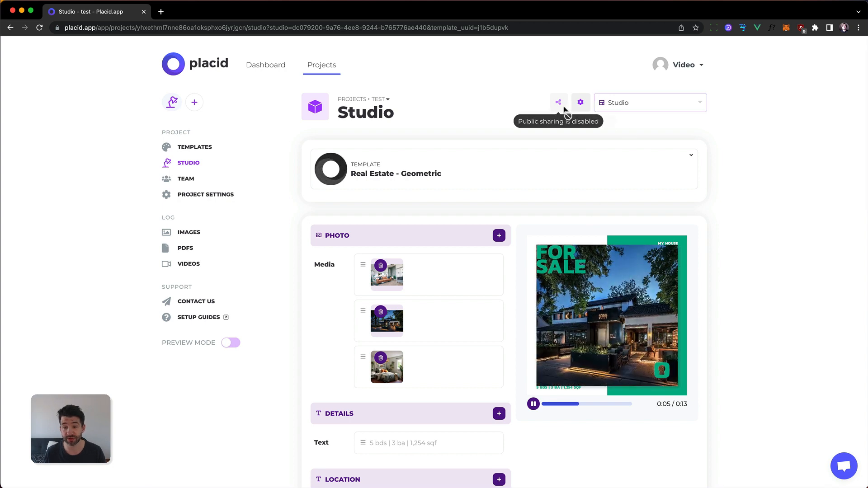
{"action": "left_click", "coordinate": [581, 103]}
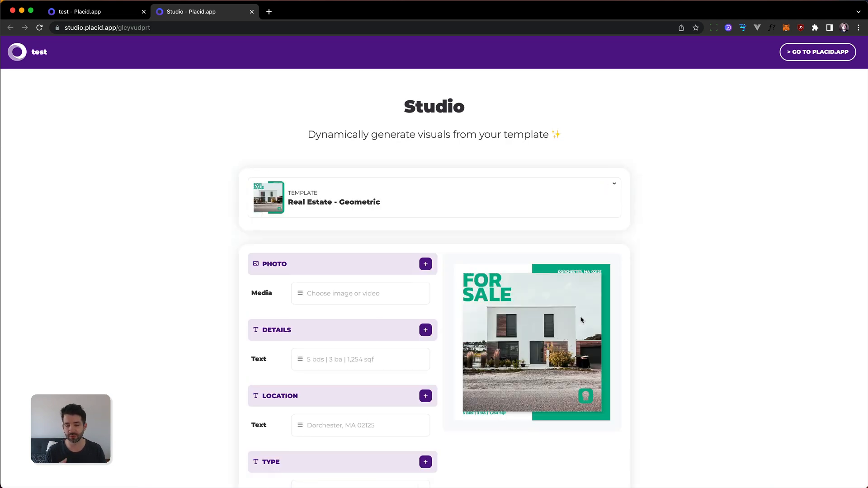
{"action": "mouse_move", "coordinate": [554, 217]}
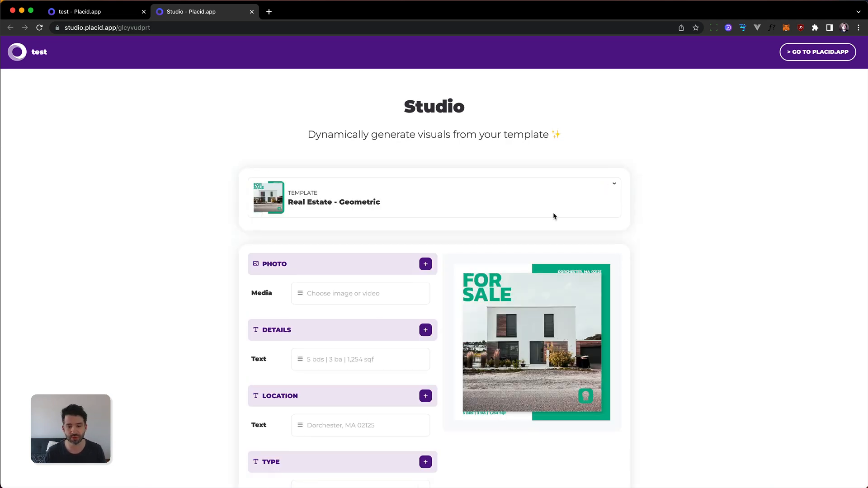
{"action": "scroll", "scroll_direction": "down", "scroll_amount": 3}
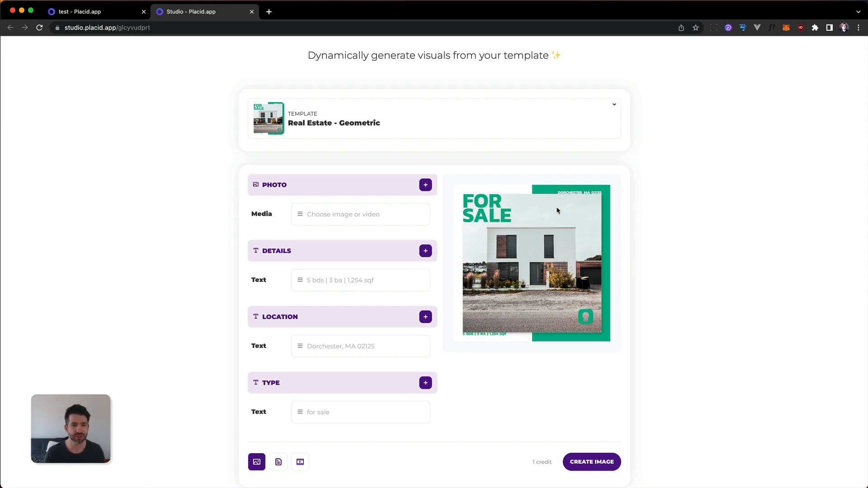
{"action": "left_click", "coordinate": [107, 27]}
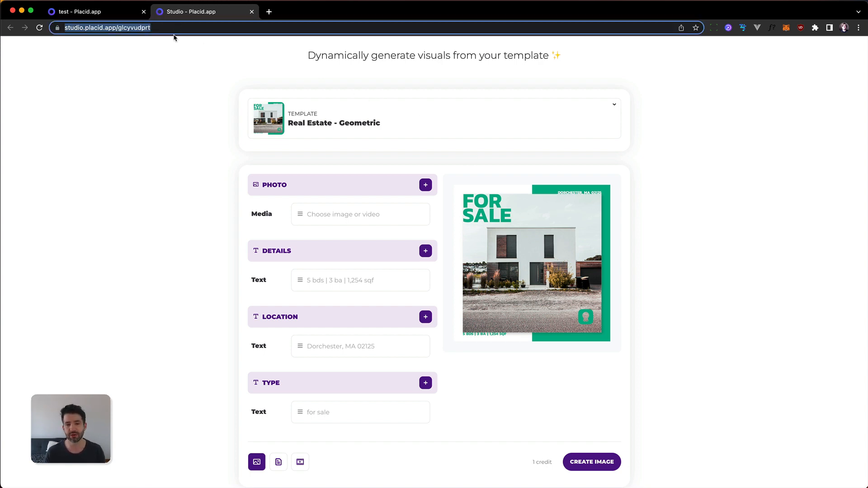